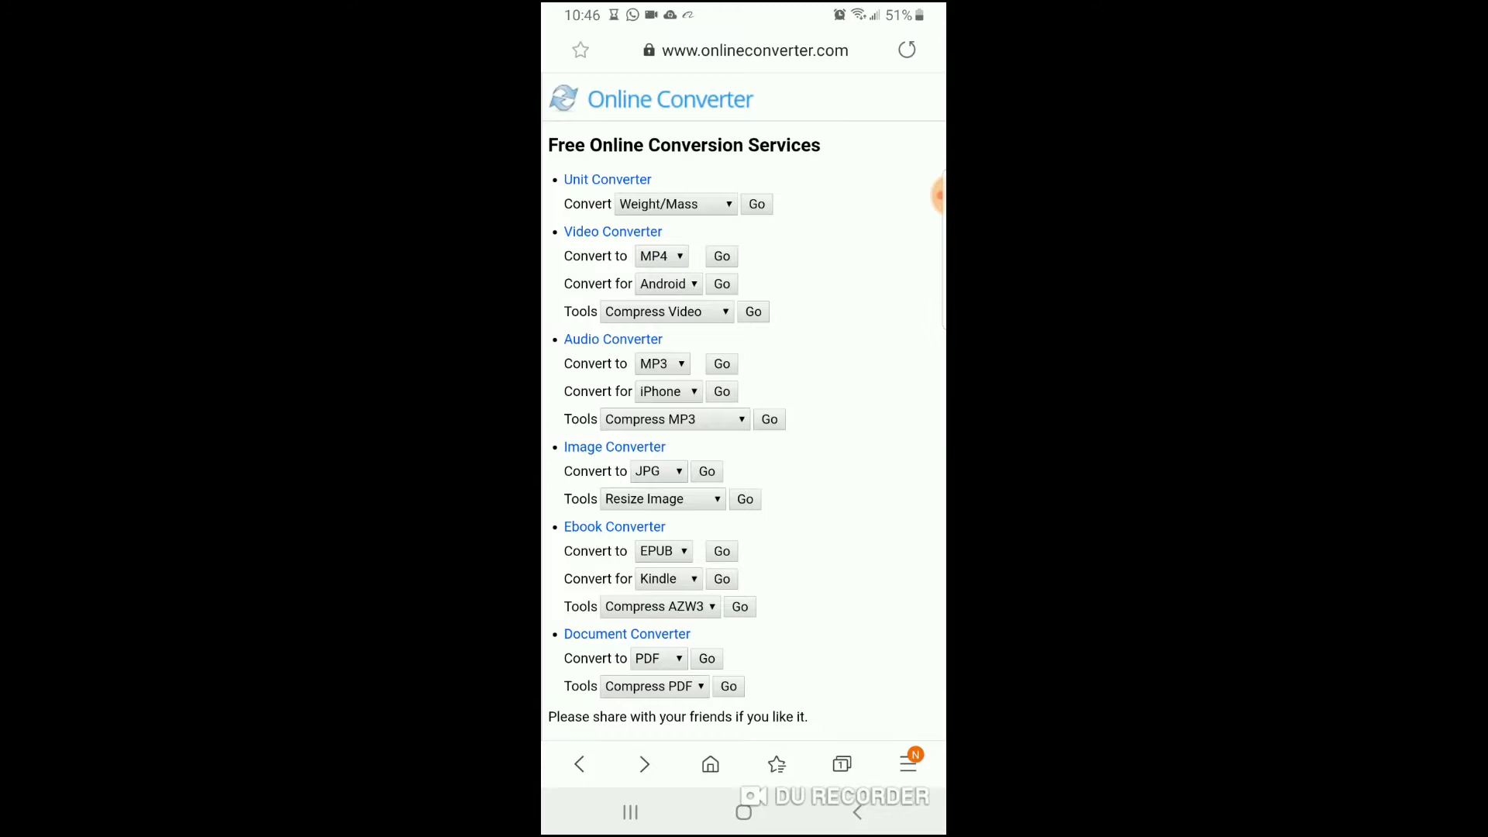
Load youtube.com in a fresh second browser tab alongside the converter tab
{"action": "left_click", "coordinate": [840, 763]}
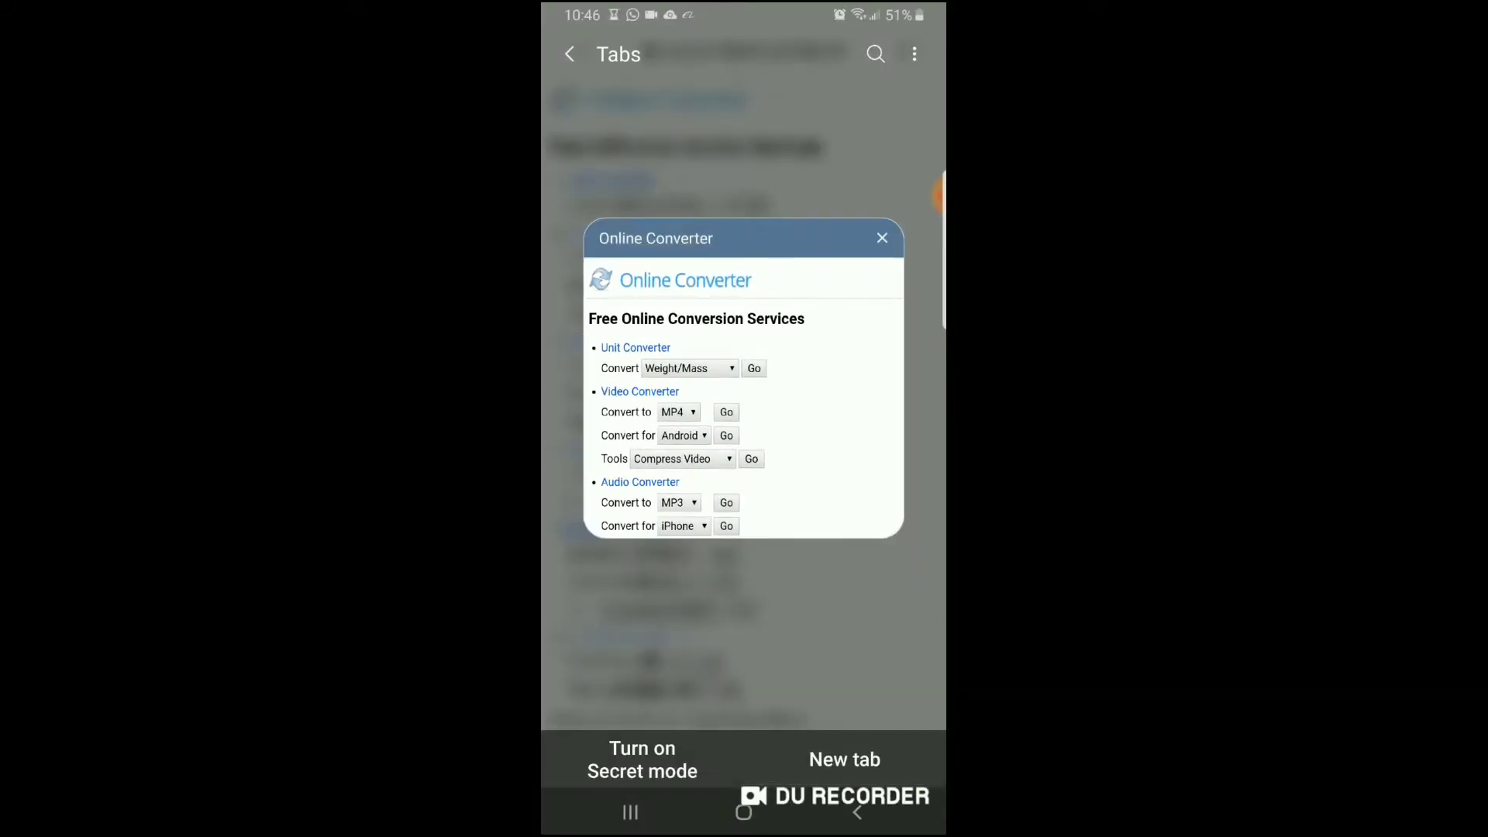
{"action": "left_click", "coordinate": [881, 238]}
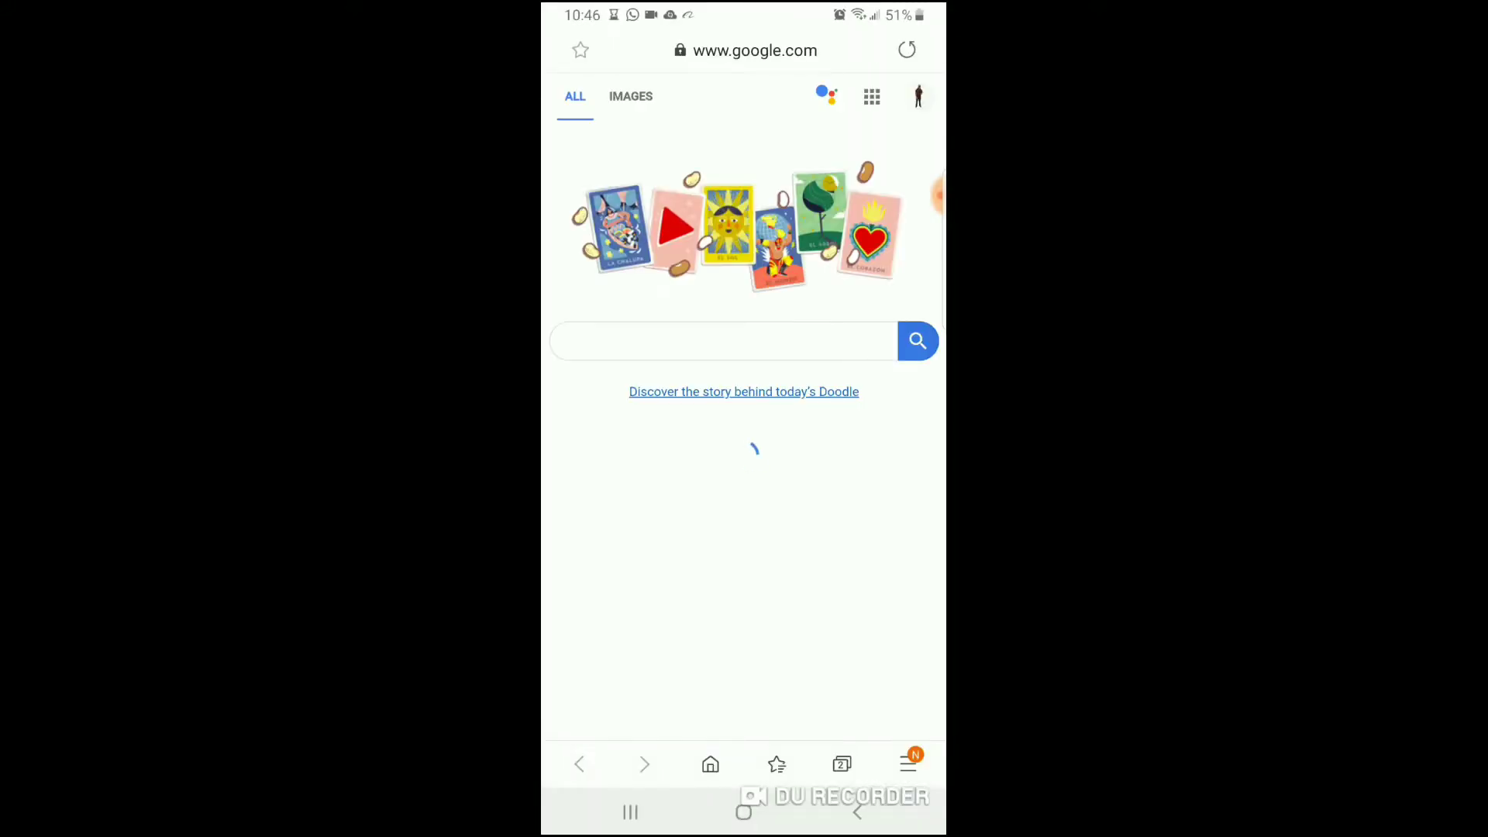
{"action": "left_click", "coordinate": [722, 341]}
{"action": "type", "text": "yo"}
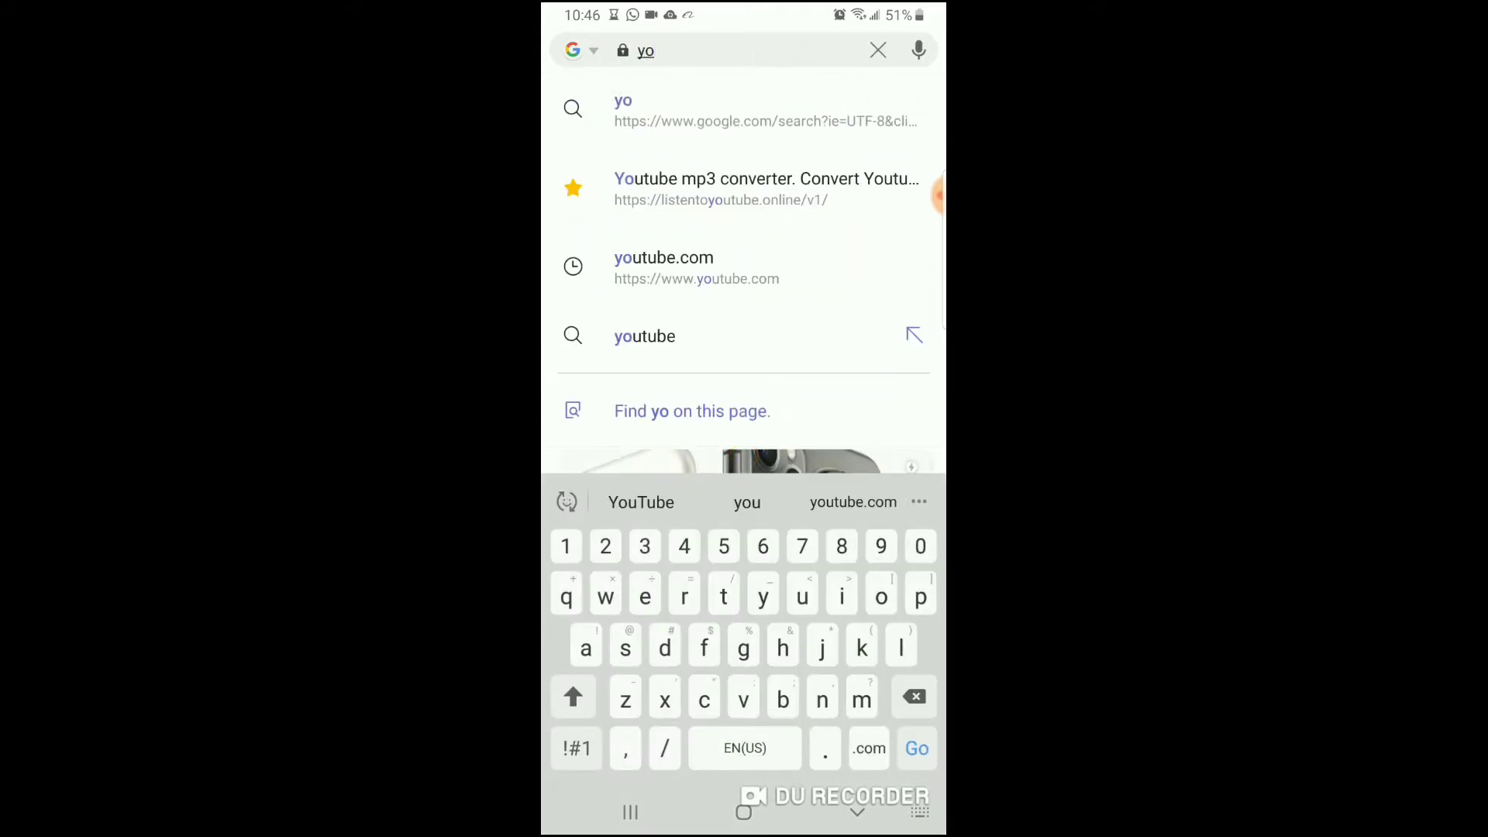
{"action": "left_click", "coordinate": [641, 503]}
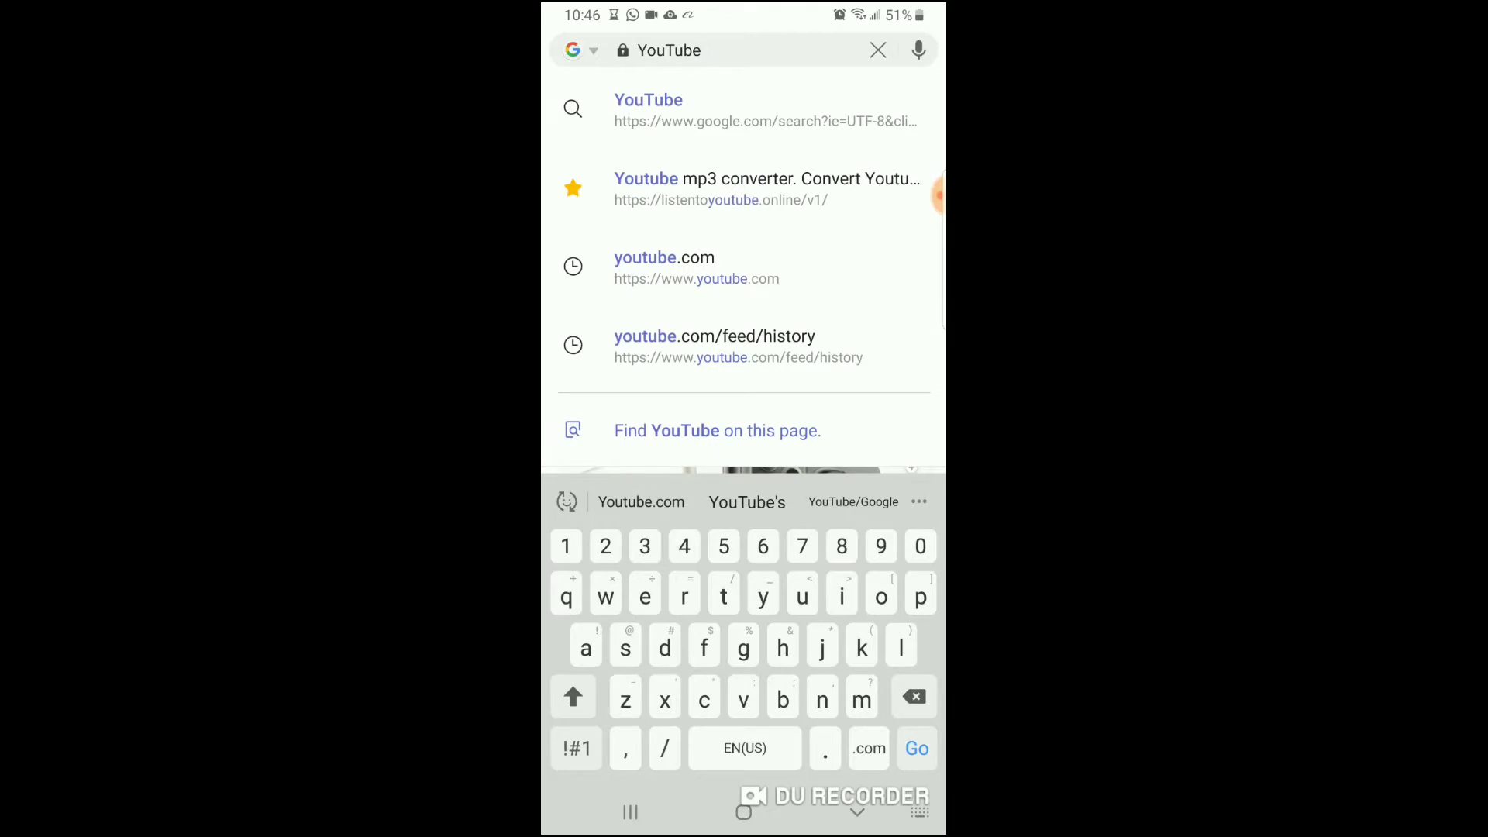
{"action": "left_click", "coordinate": [664, 266]}
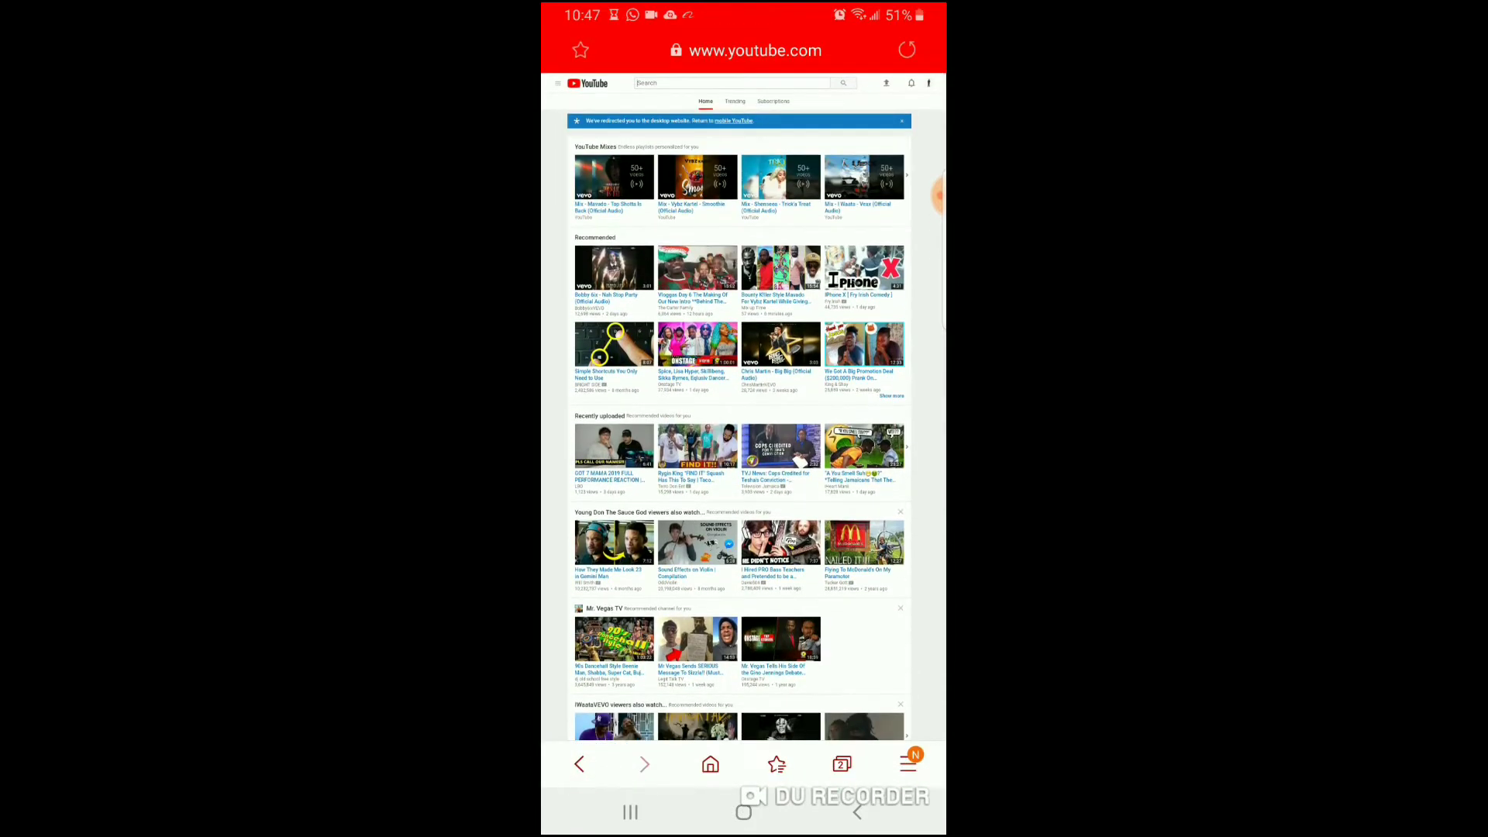
Scroll down through the YouTube home page recommendations
{"action": "scroll", "scroll_direction": "down", "scroll_amount": 3}
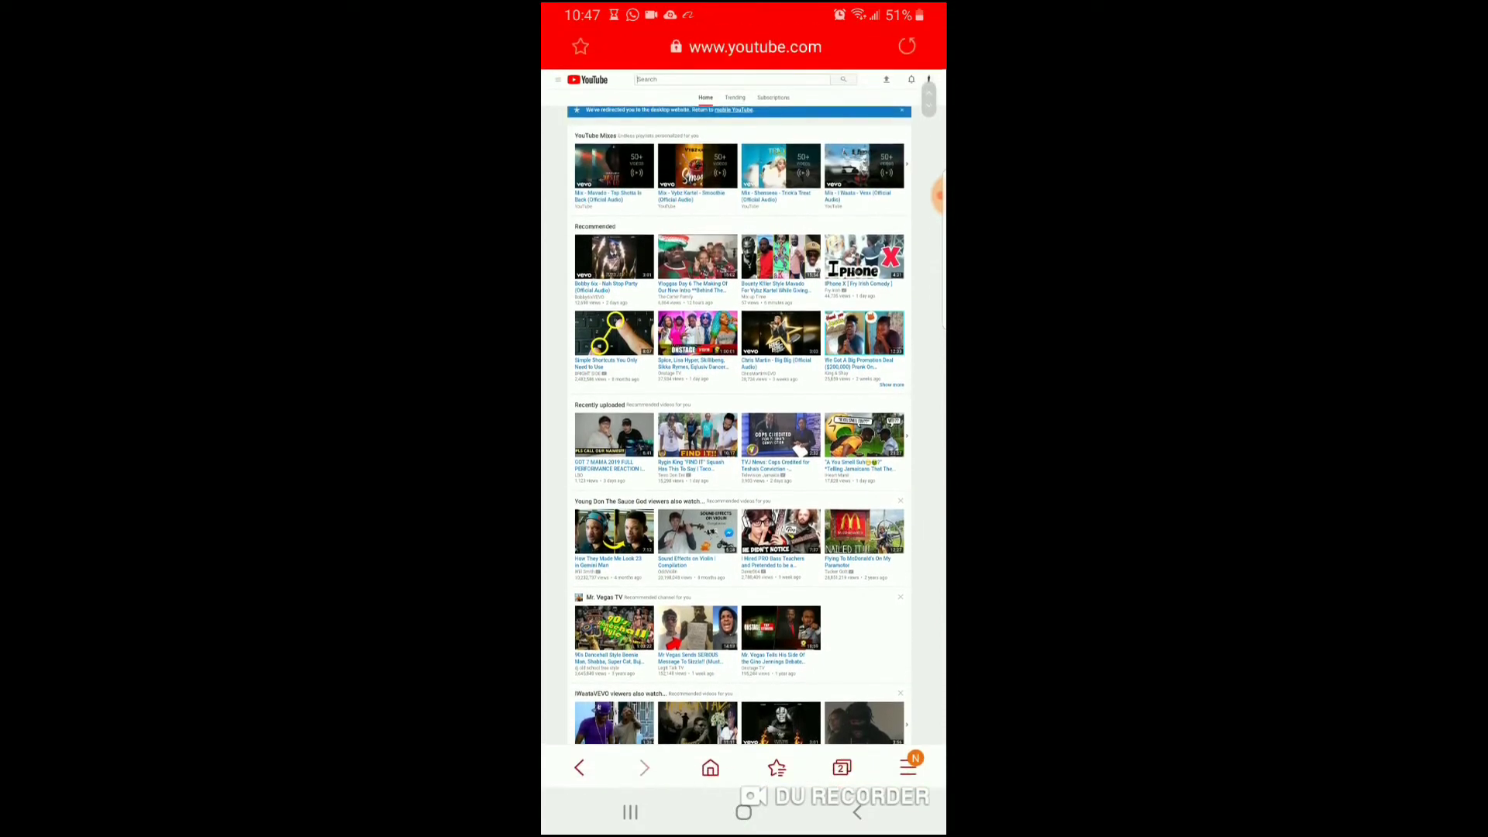
{"action": "scroll", "scroll_direction": "down", "scroll_amount": 3}
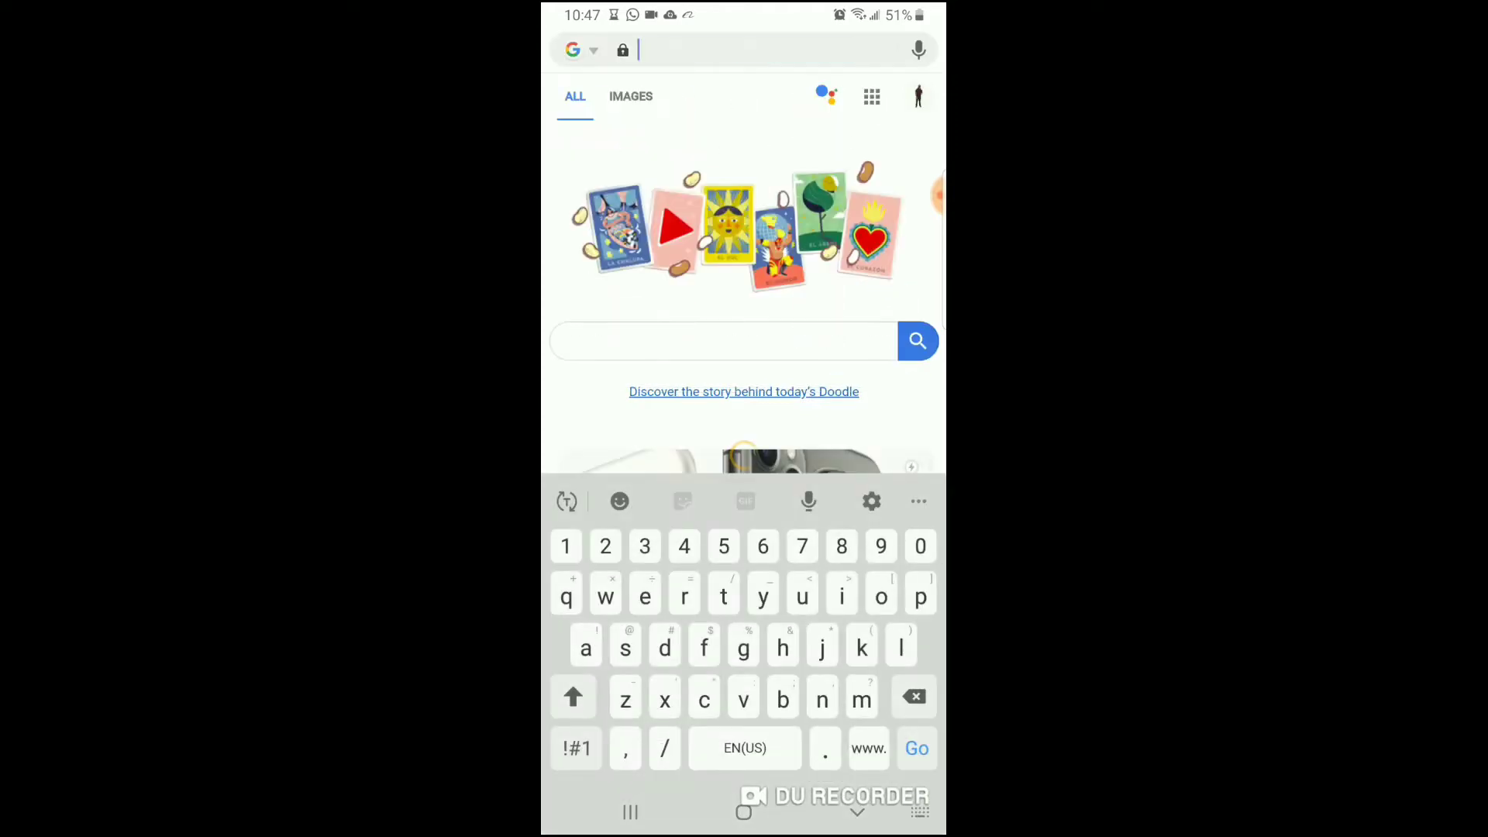
Search Google for 'youtube converter', visit the YouTube to Mp3 Converter result, then return to YouTube
{"action": "type", "text": "y"}
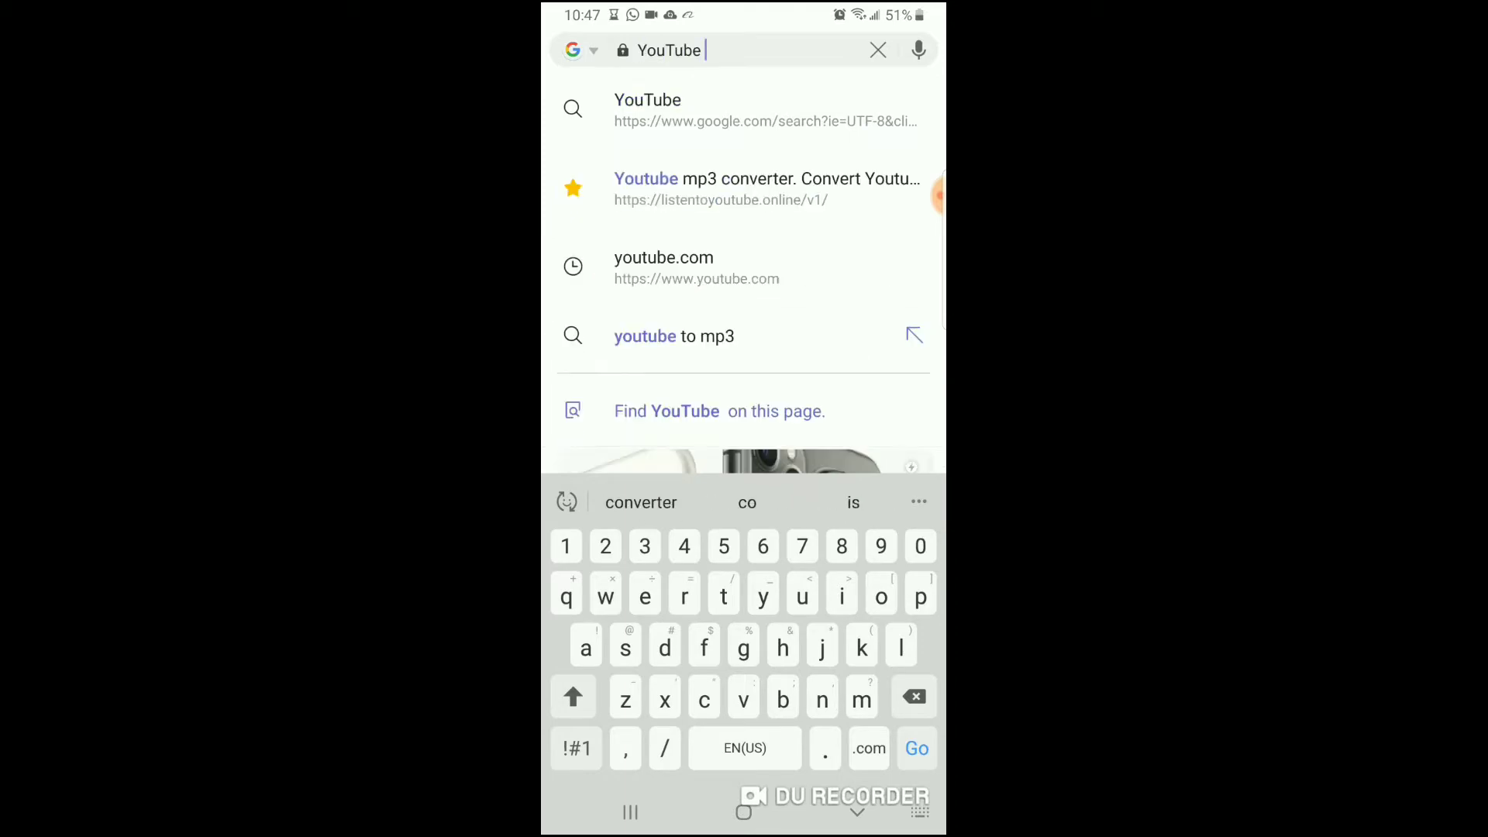
{"action": "type", "text": "co"}
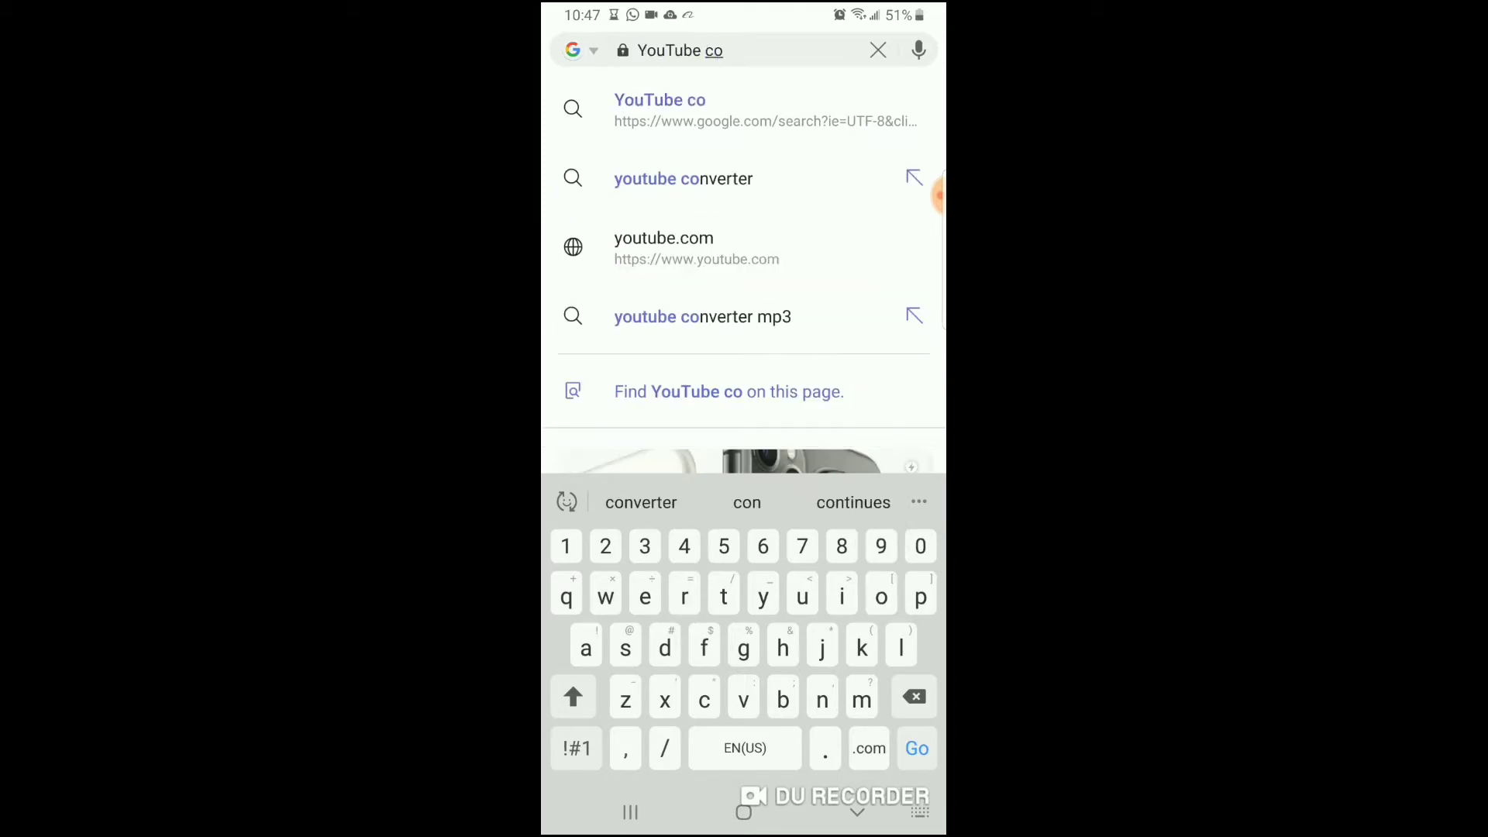
{"action": "left_click", "coordinate": [683, 178]}
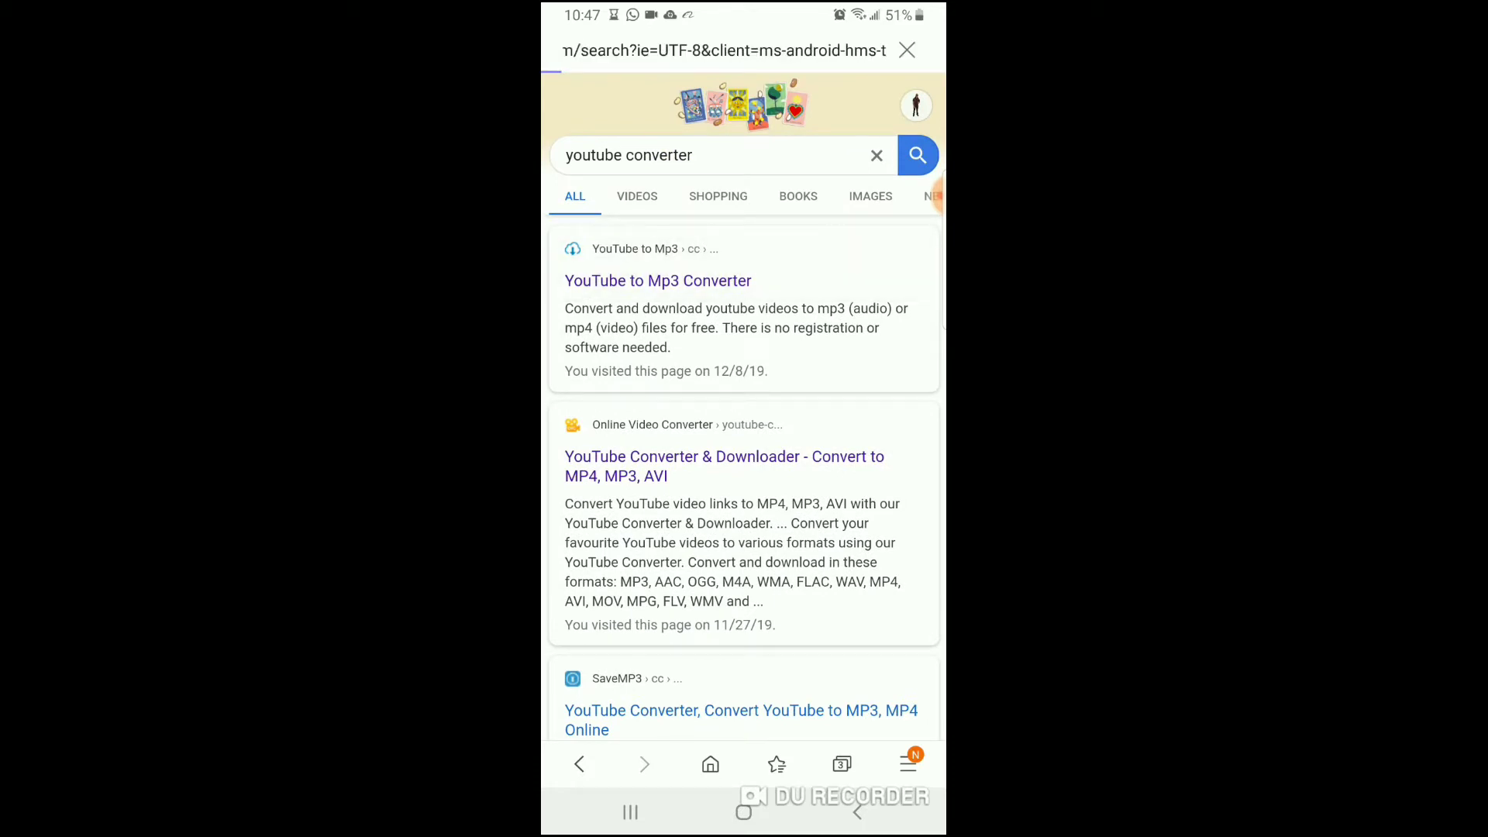
{"action": "left_click", "coordinate": [658, 280]}
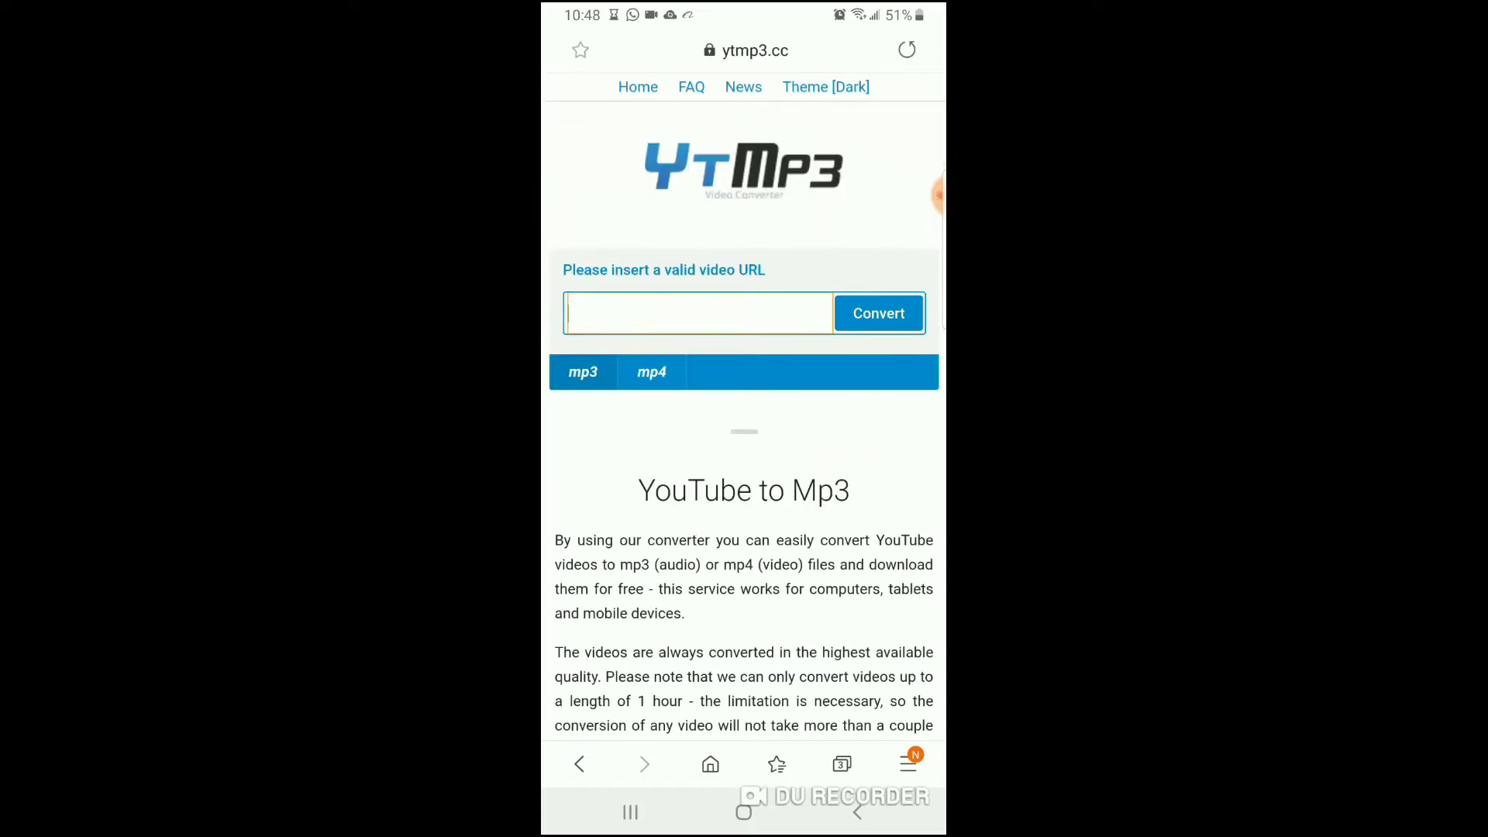
{"action": "left_click", "coordinate": [841, 764]}
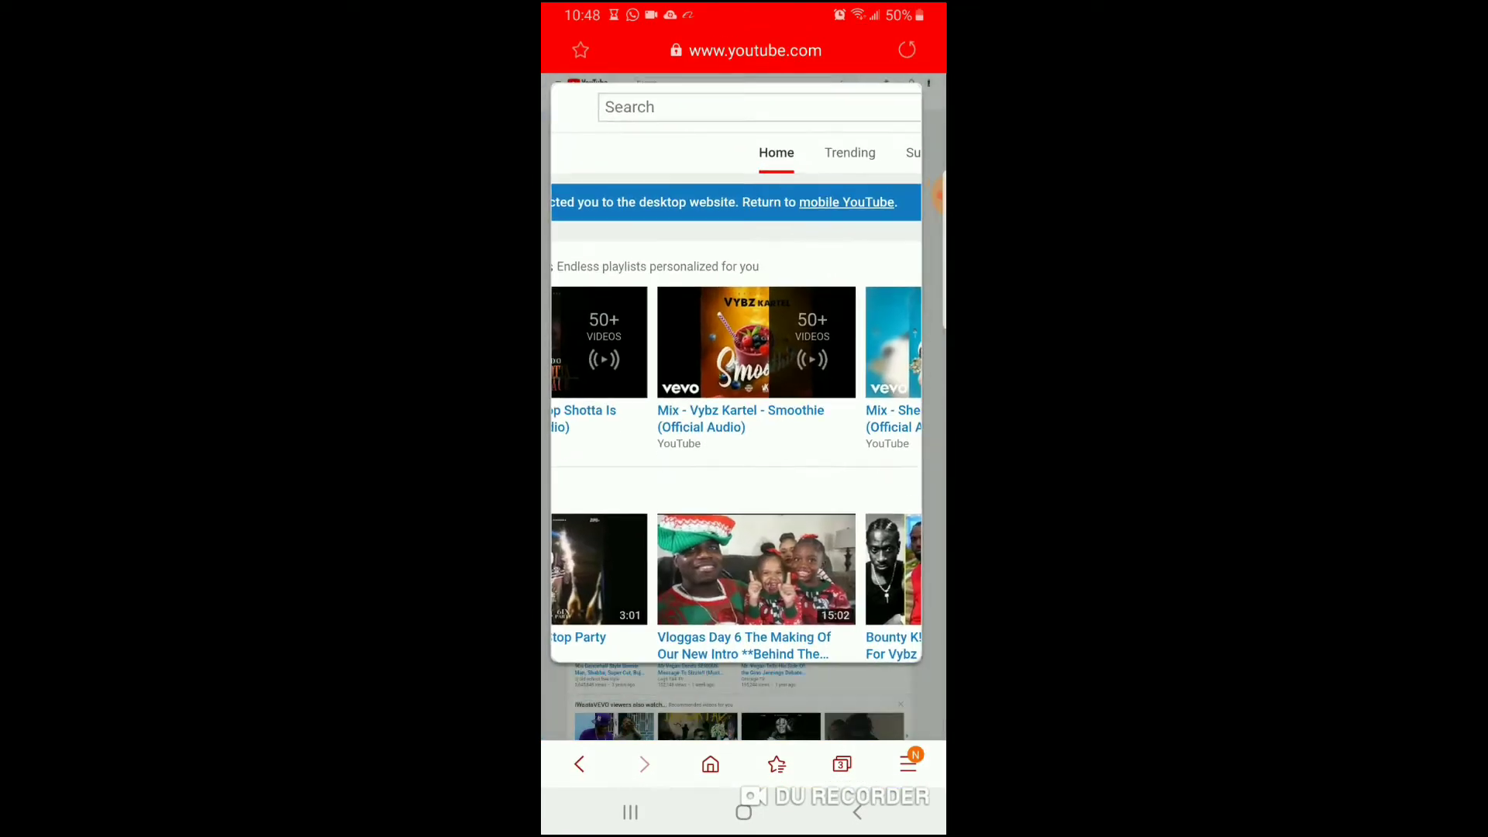
Search YouTube for 'wifey next lyrics' and load the Next - Wifey video page
{"action": "left_click", "coordinate": [757, 106]}
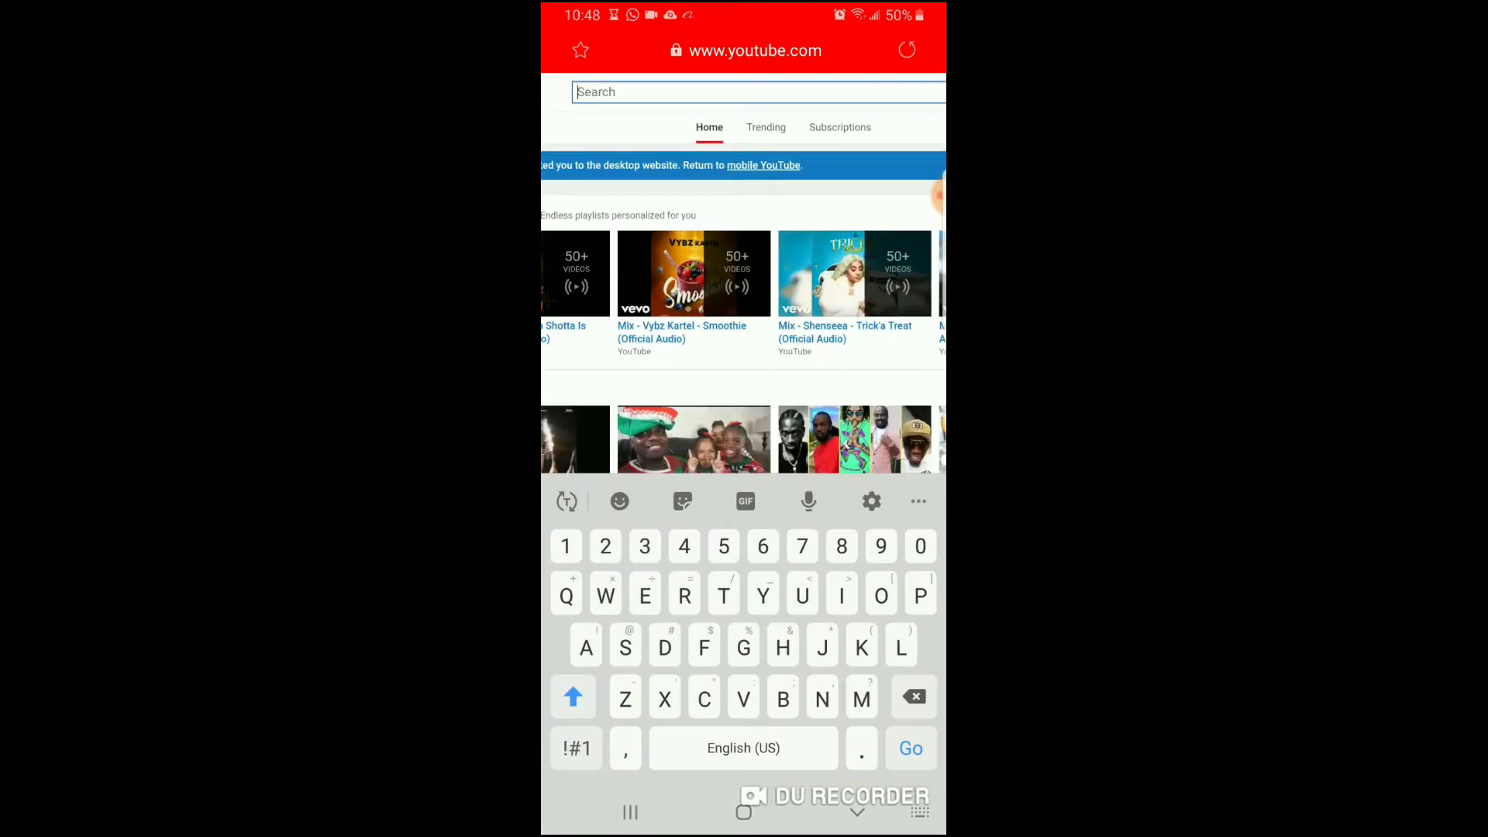
{"action": "left_click", "coordinate": [748, 91]}
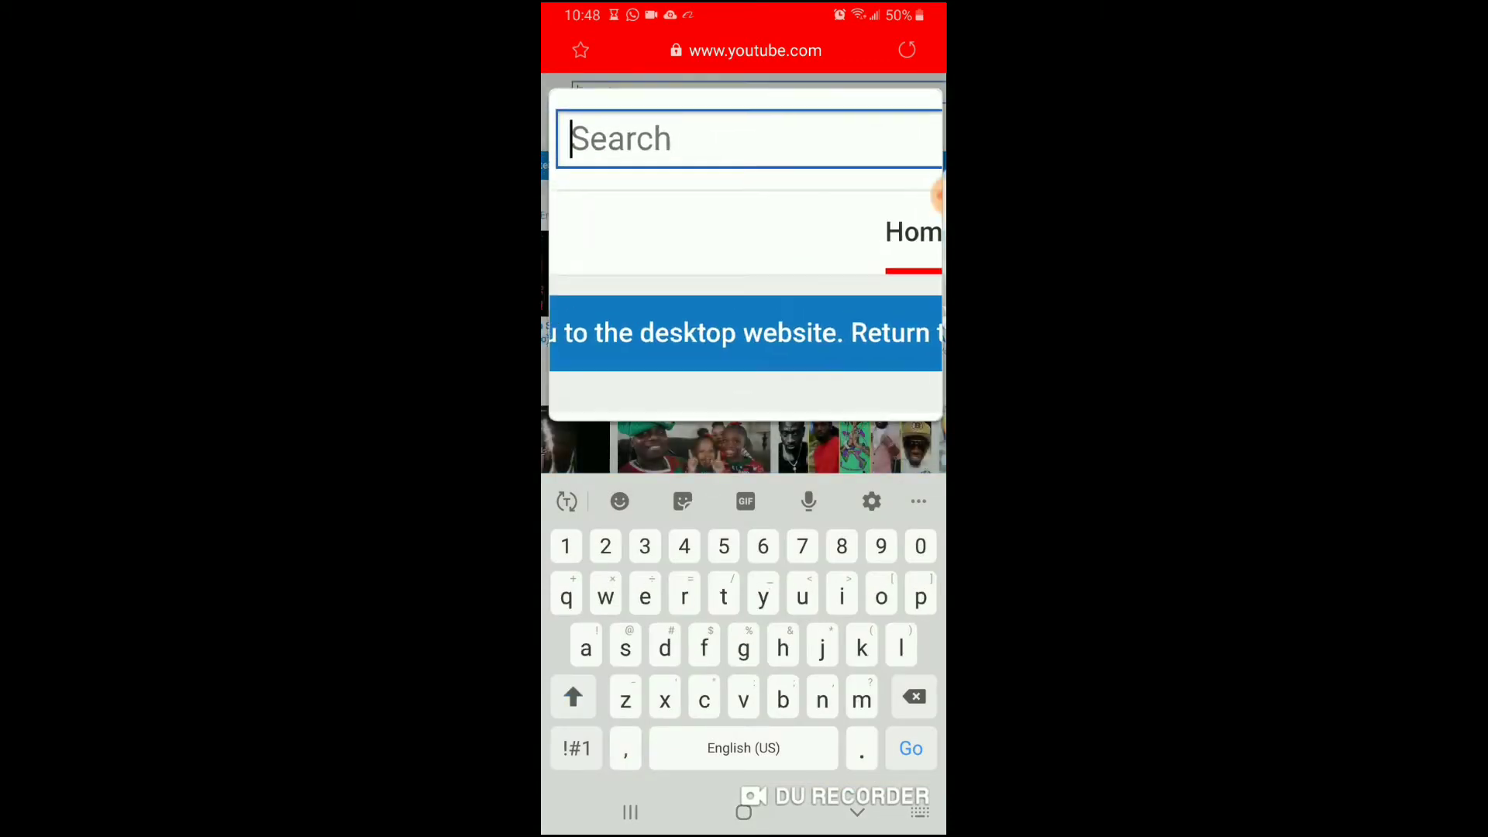
{"action": "type", "text": "Wifey"}
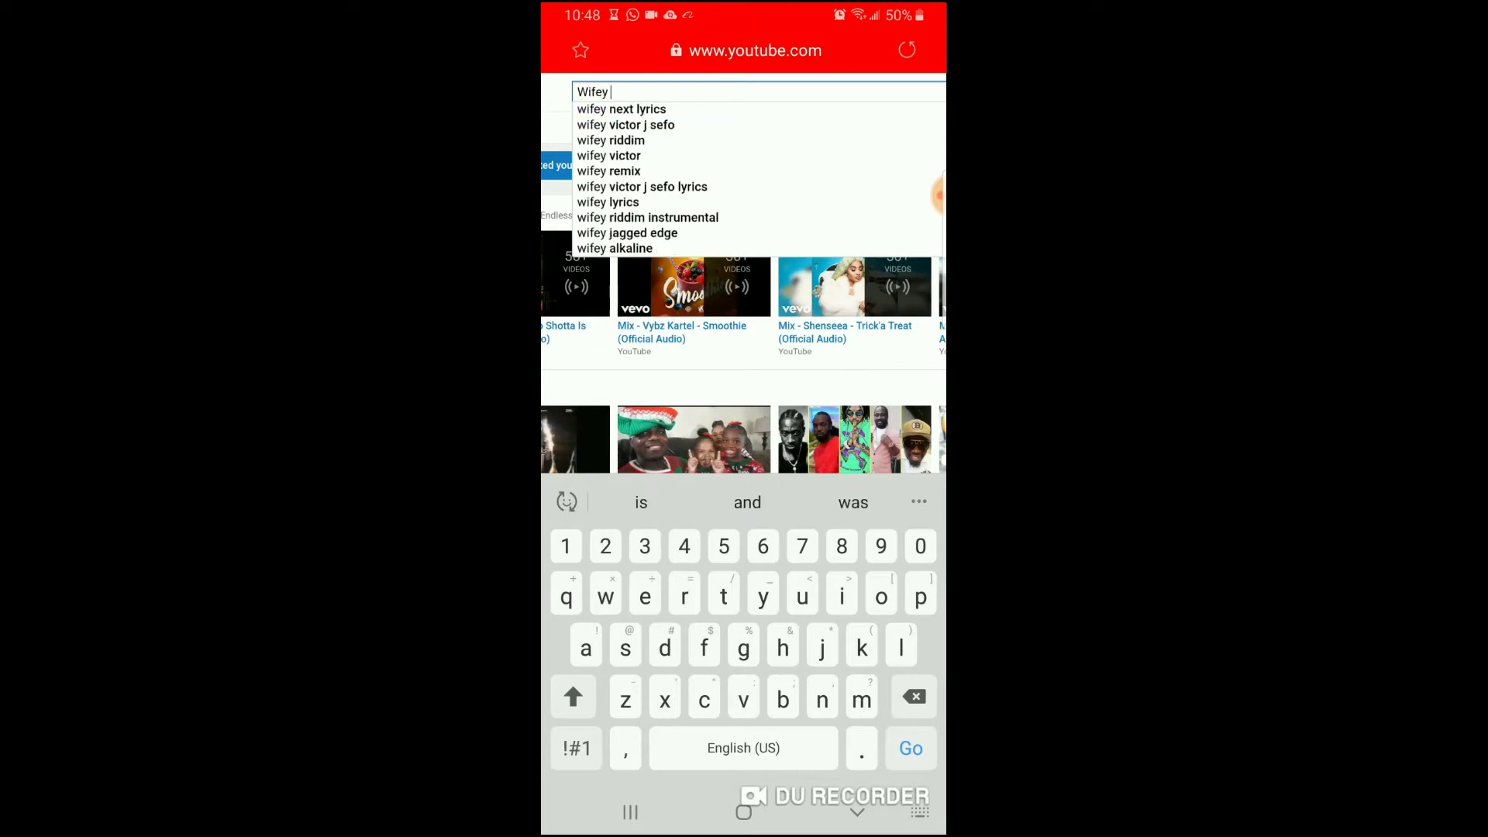
{"action": "left_click", "coordinate": [622, 108]}
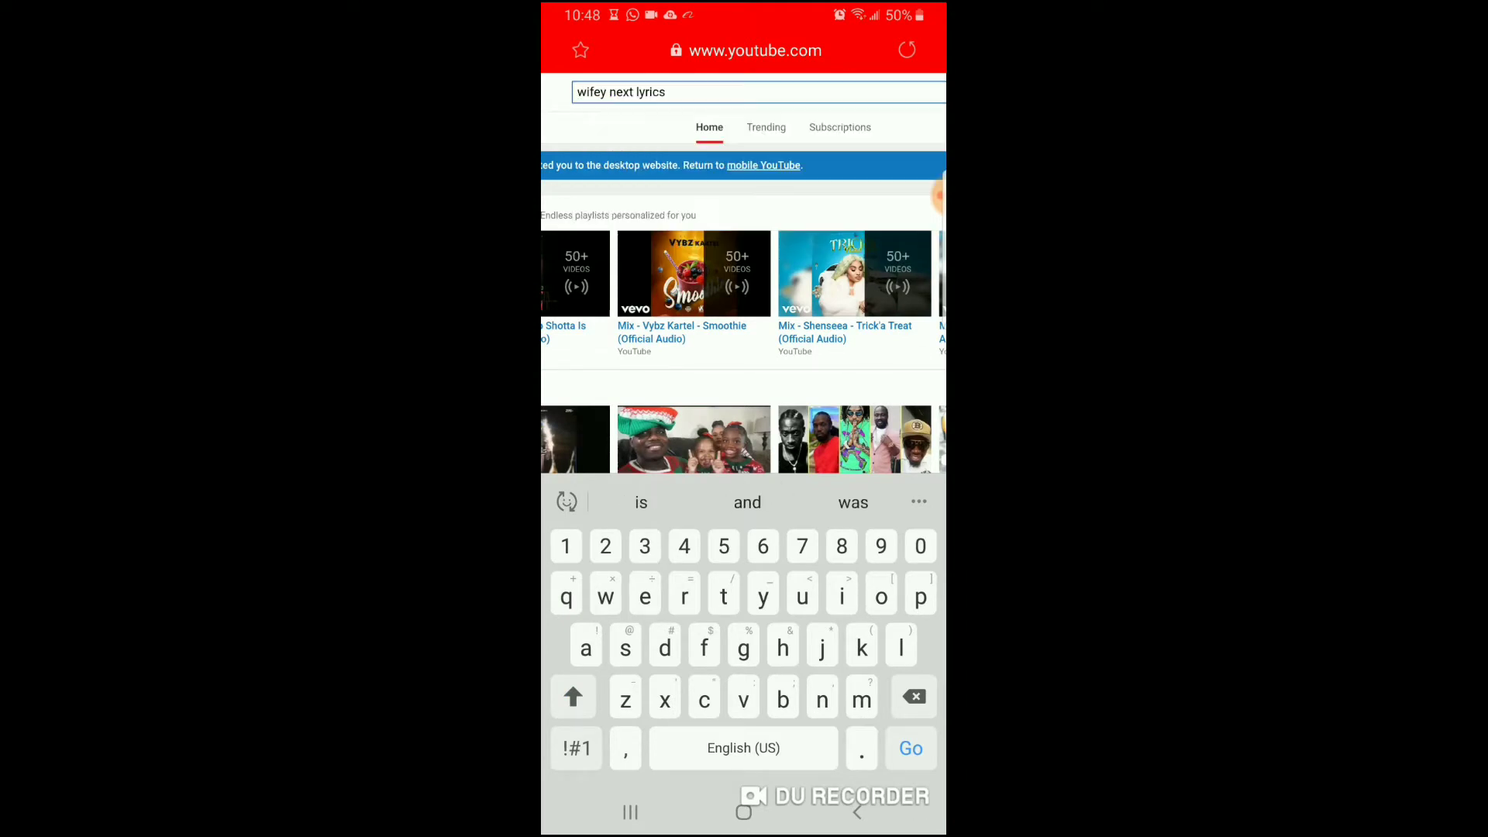
{"action": "left_click", "coordinate": [908, 748]}
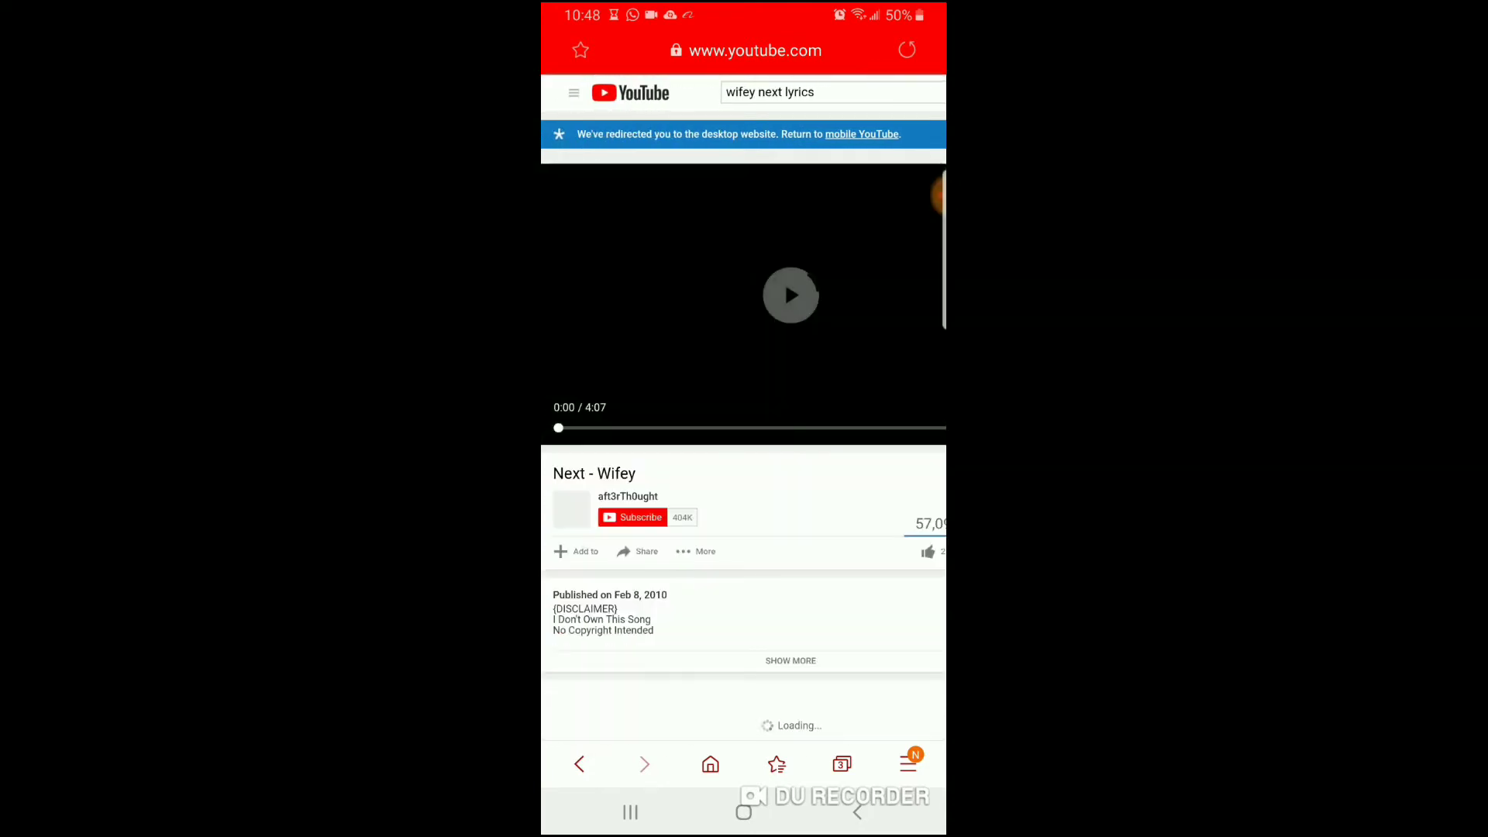
Play the video briefly, copy its URL from the address bar, and return to ytmp3.cc
{"action": "left_click", "coordinate": [790, 295]}
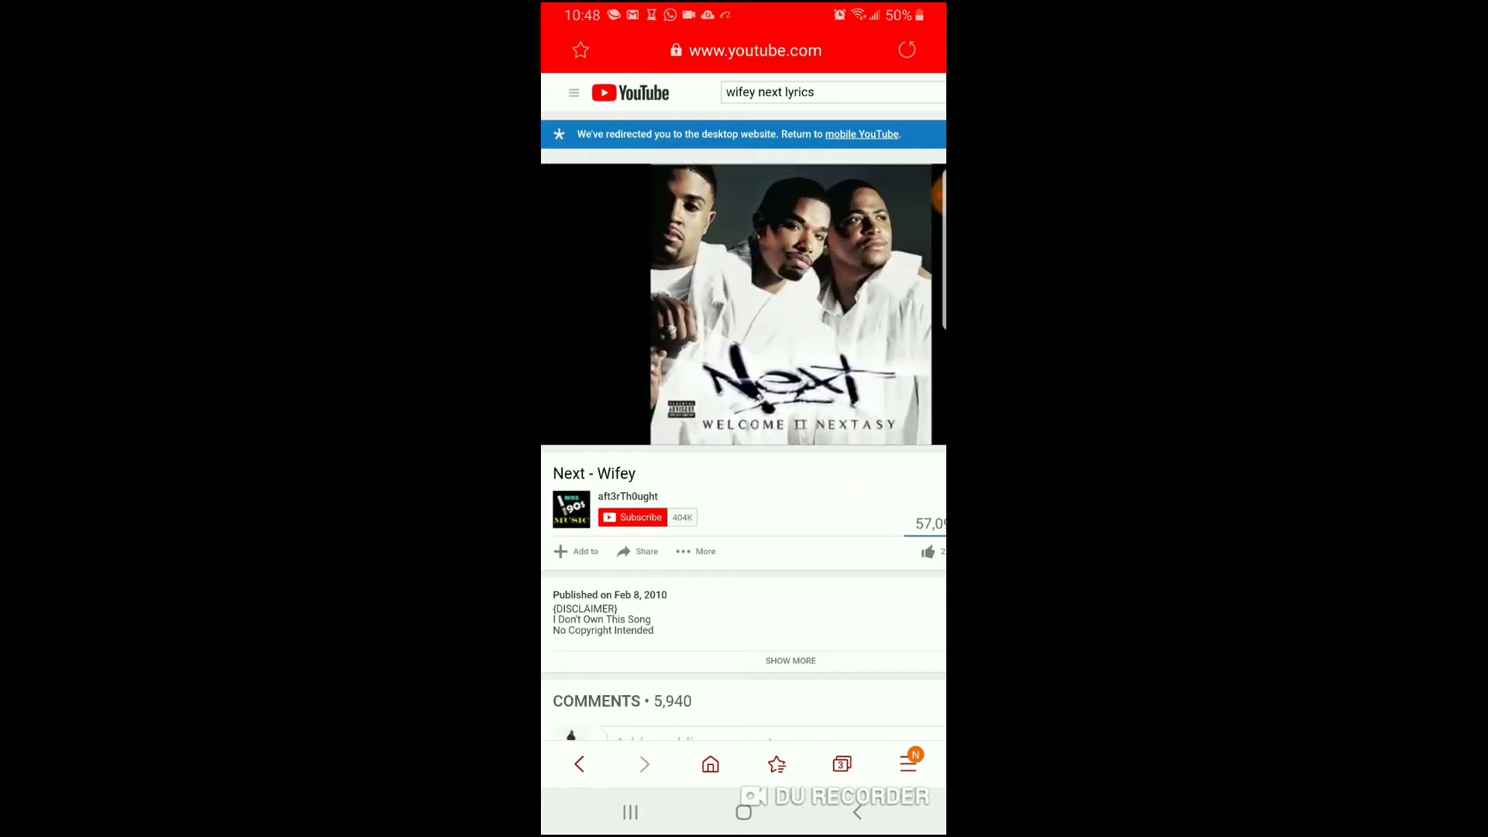
{"action": "left_click", "coordinate": [790, 295]}
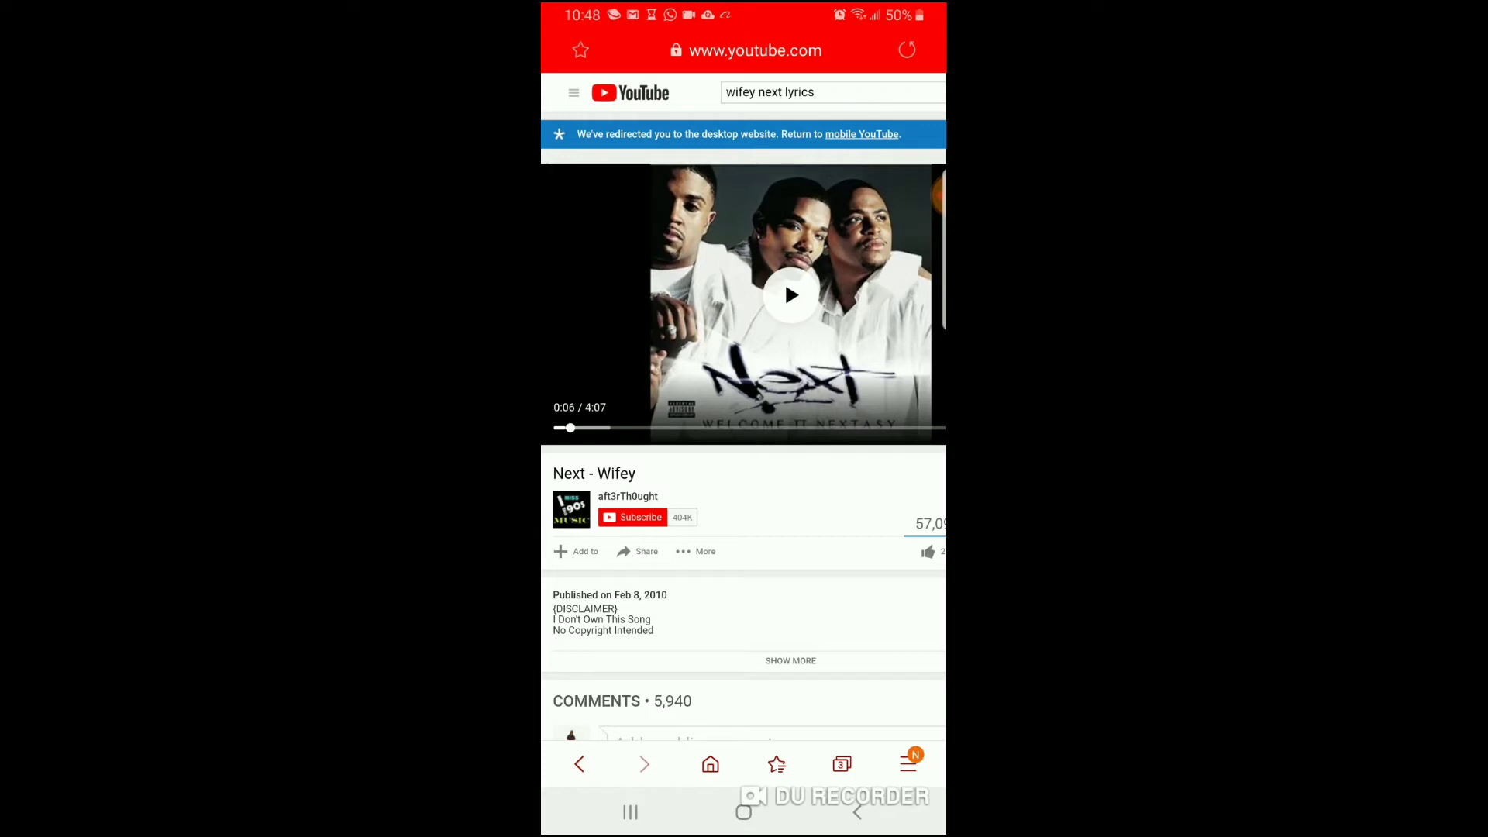
{"action": "left_click", "coordinate": [754, 51]}
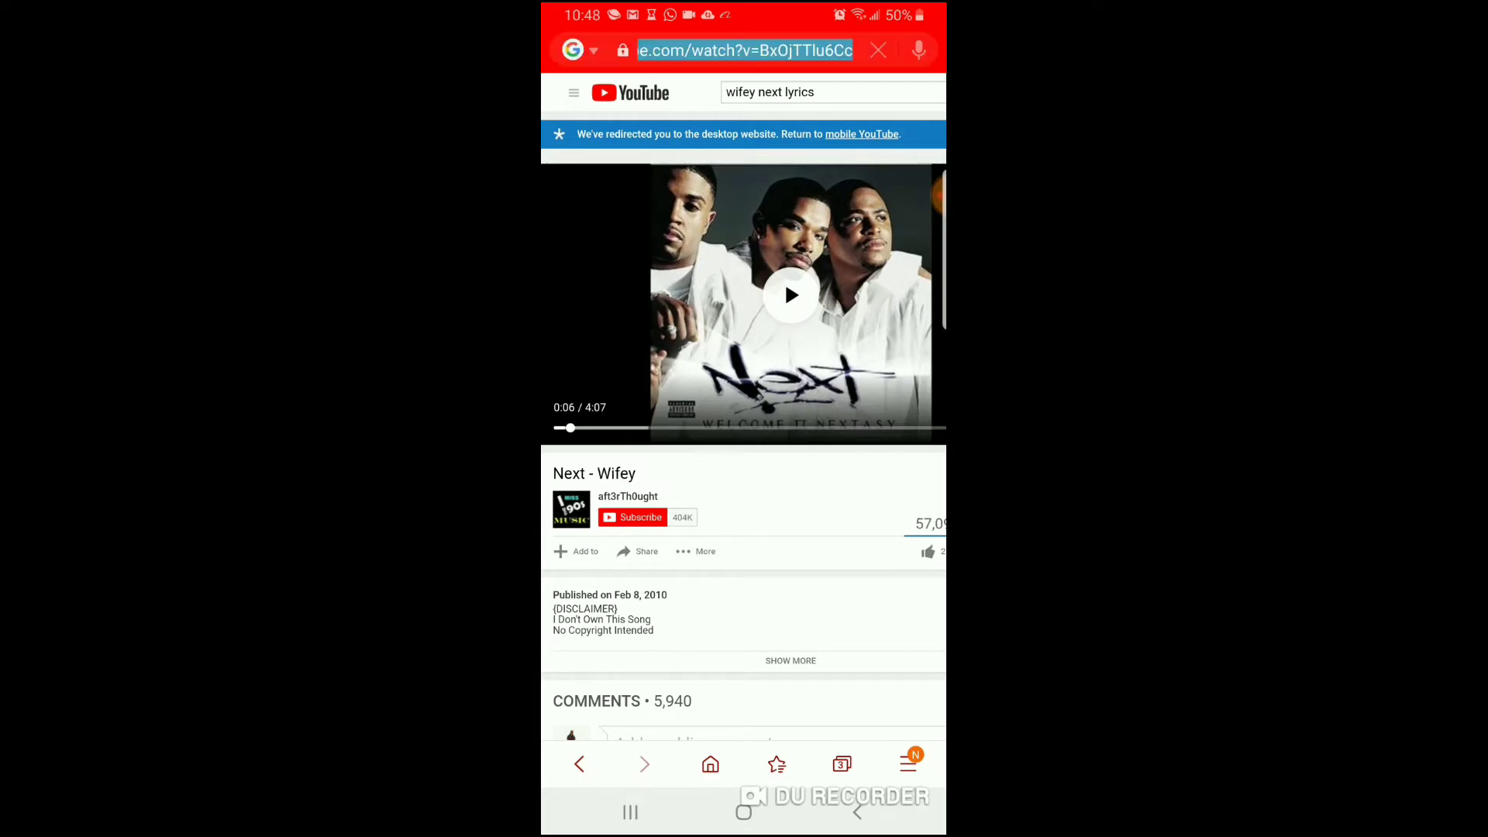
{"action": "left_click", "coordinate": [745, 49]}
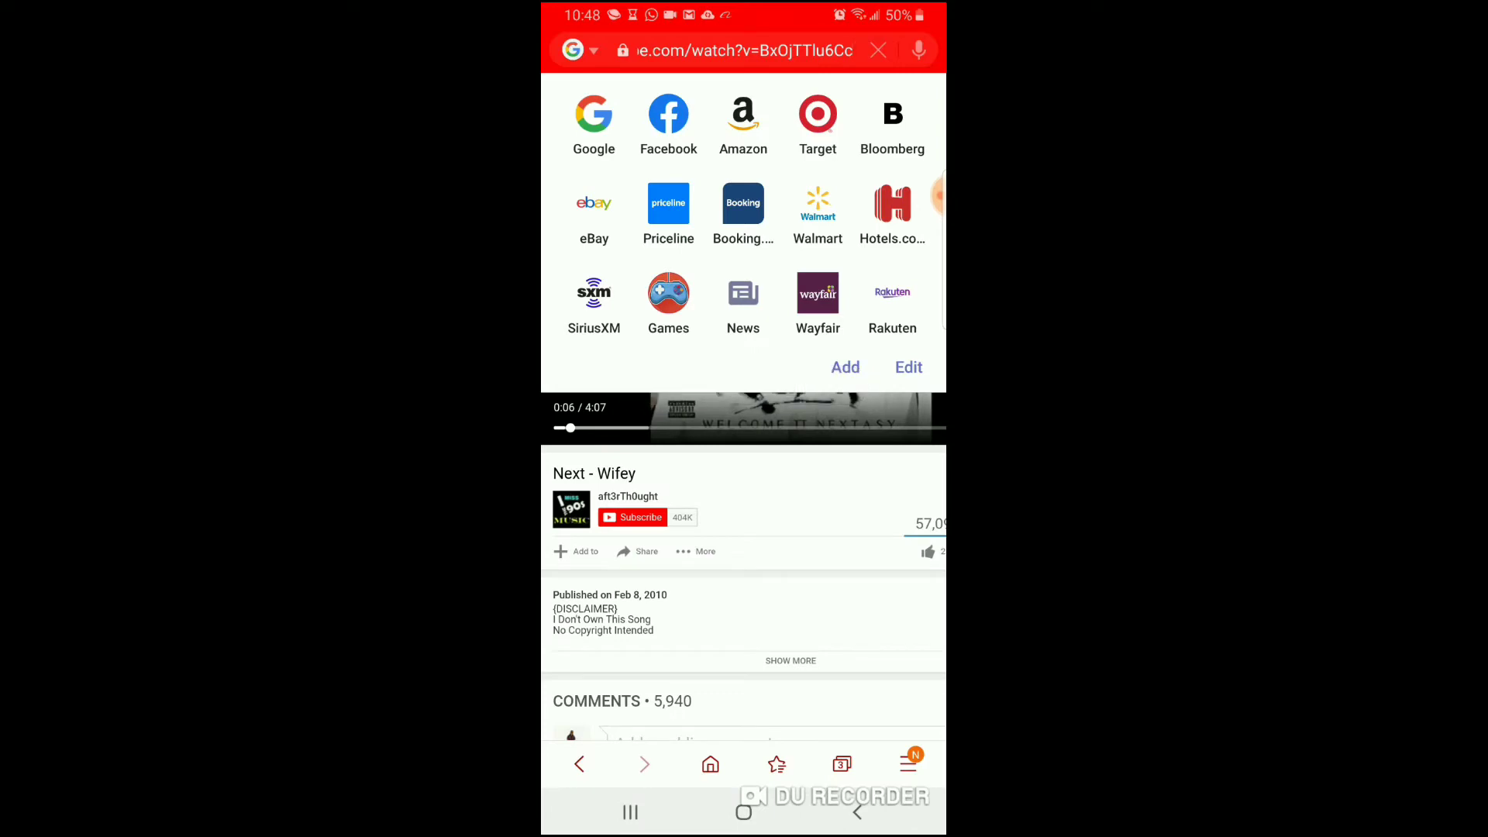
{"action": "left_click", "coordinate": [840, 763]}
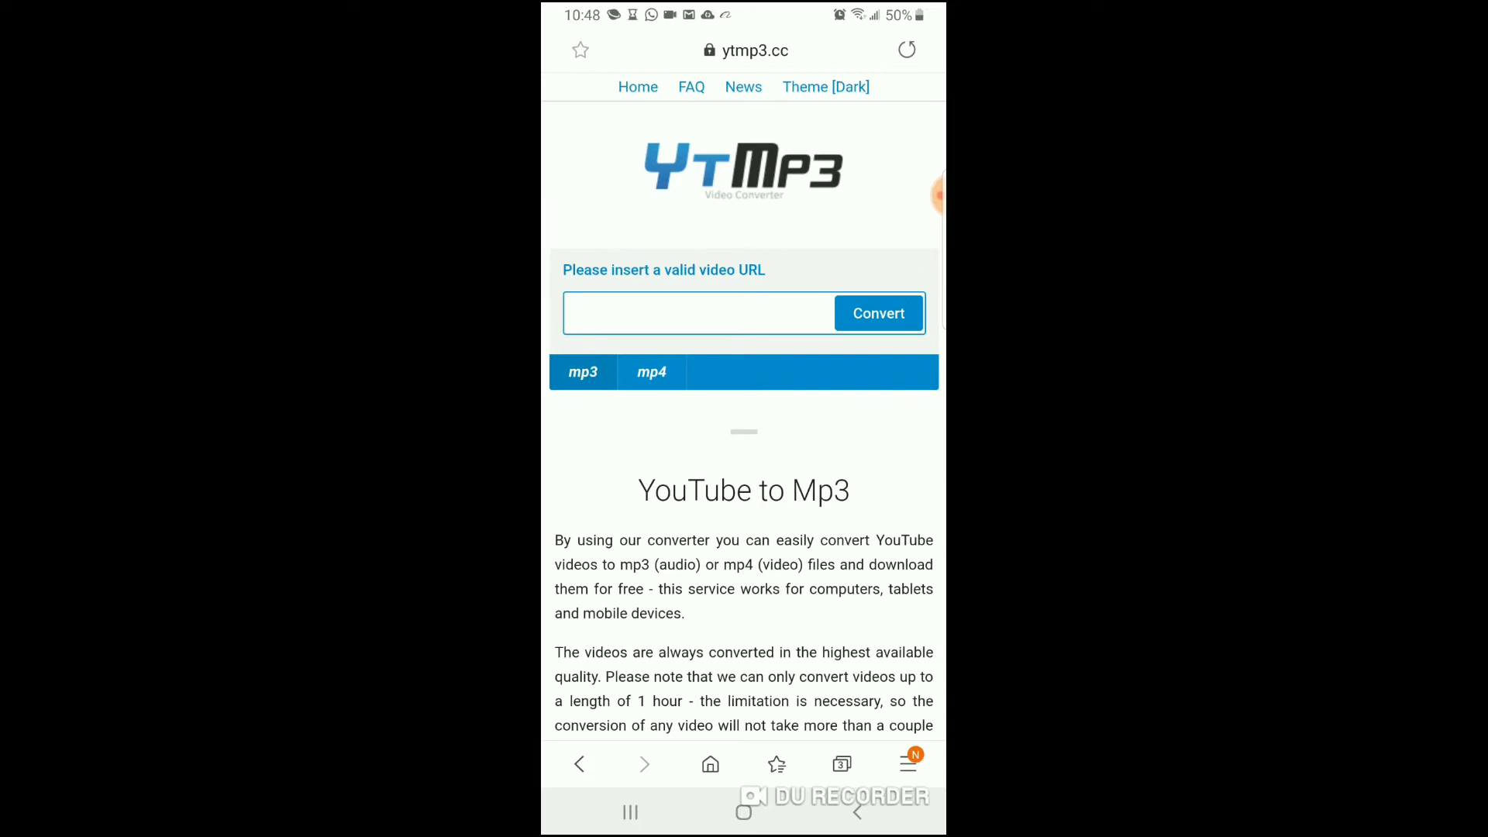
Paste the video link into YTMP3, convert it to MP3 and download Next - Wifey
{"action": "left_click", "coordinate": [699, 313]}
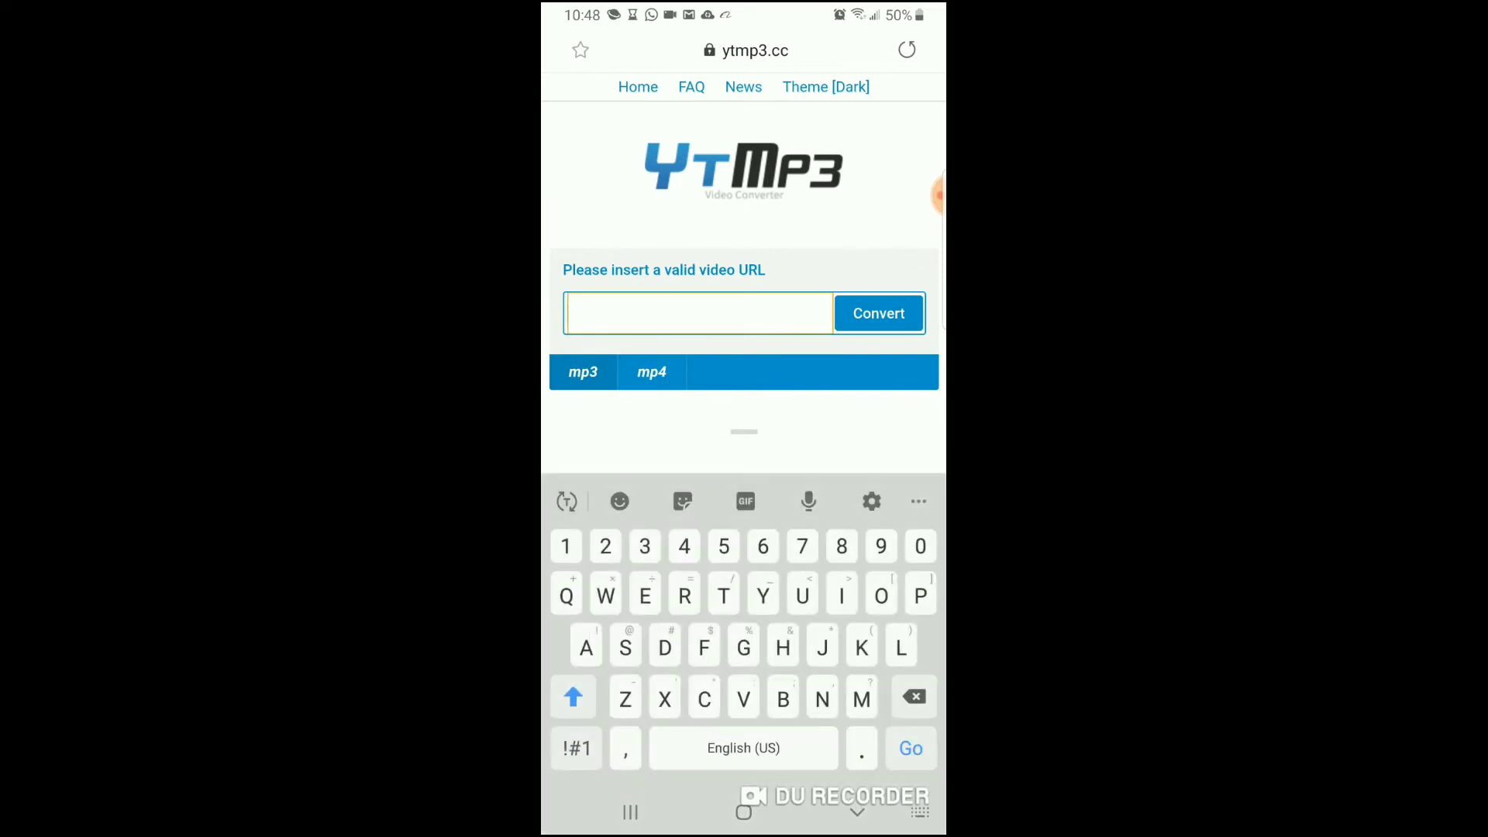
{"action": "left_click", "coordinate": [697, 313]}
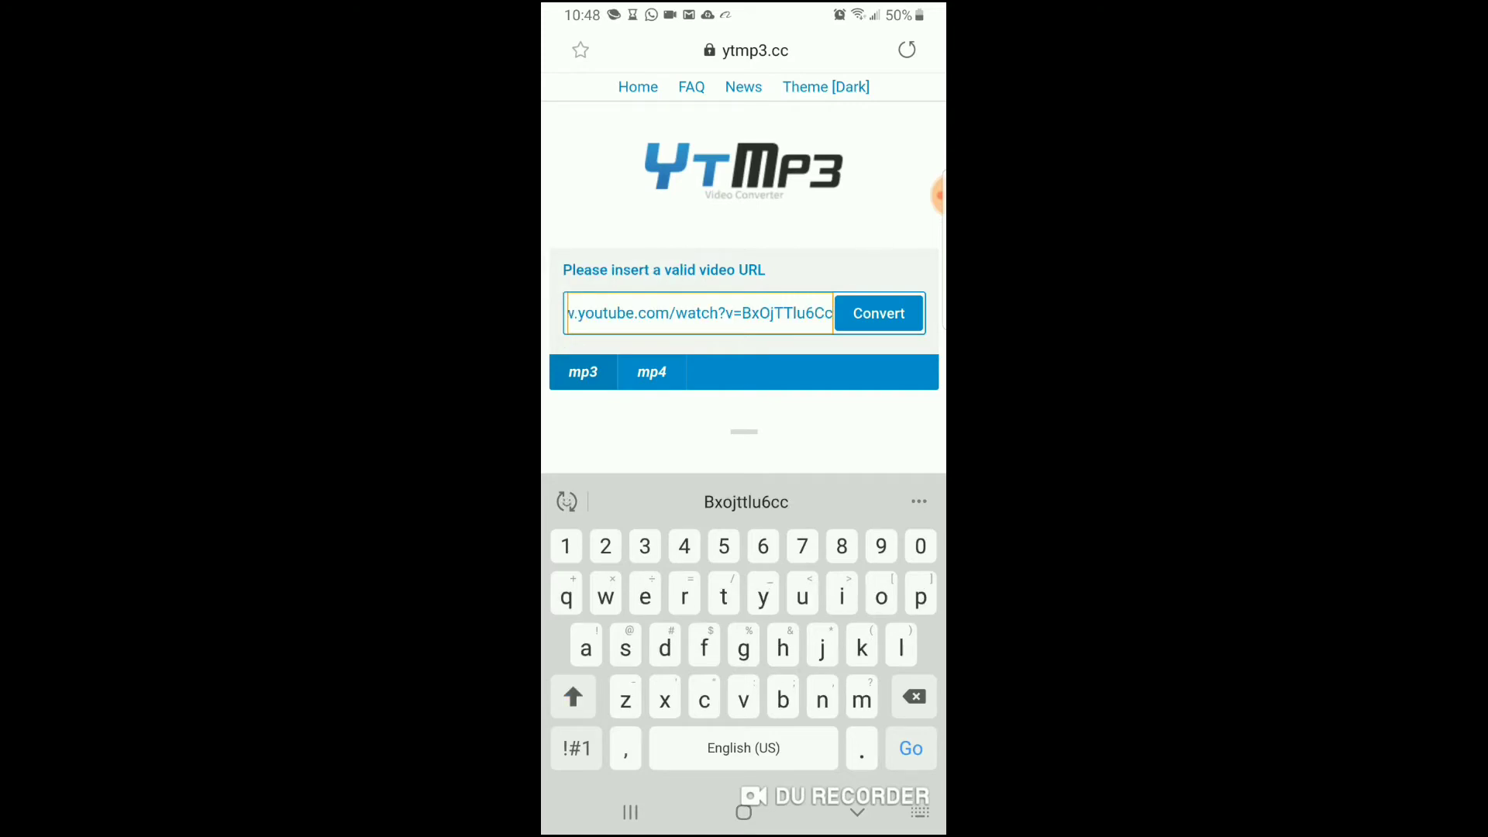
{"action": "left_click", "coordinate": [879, 313]}
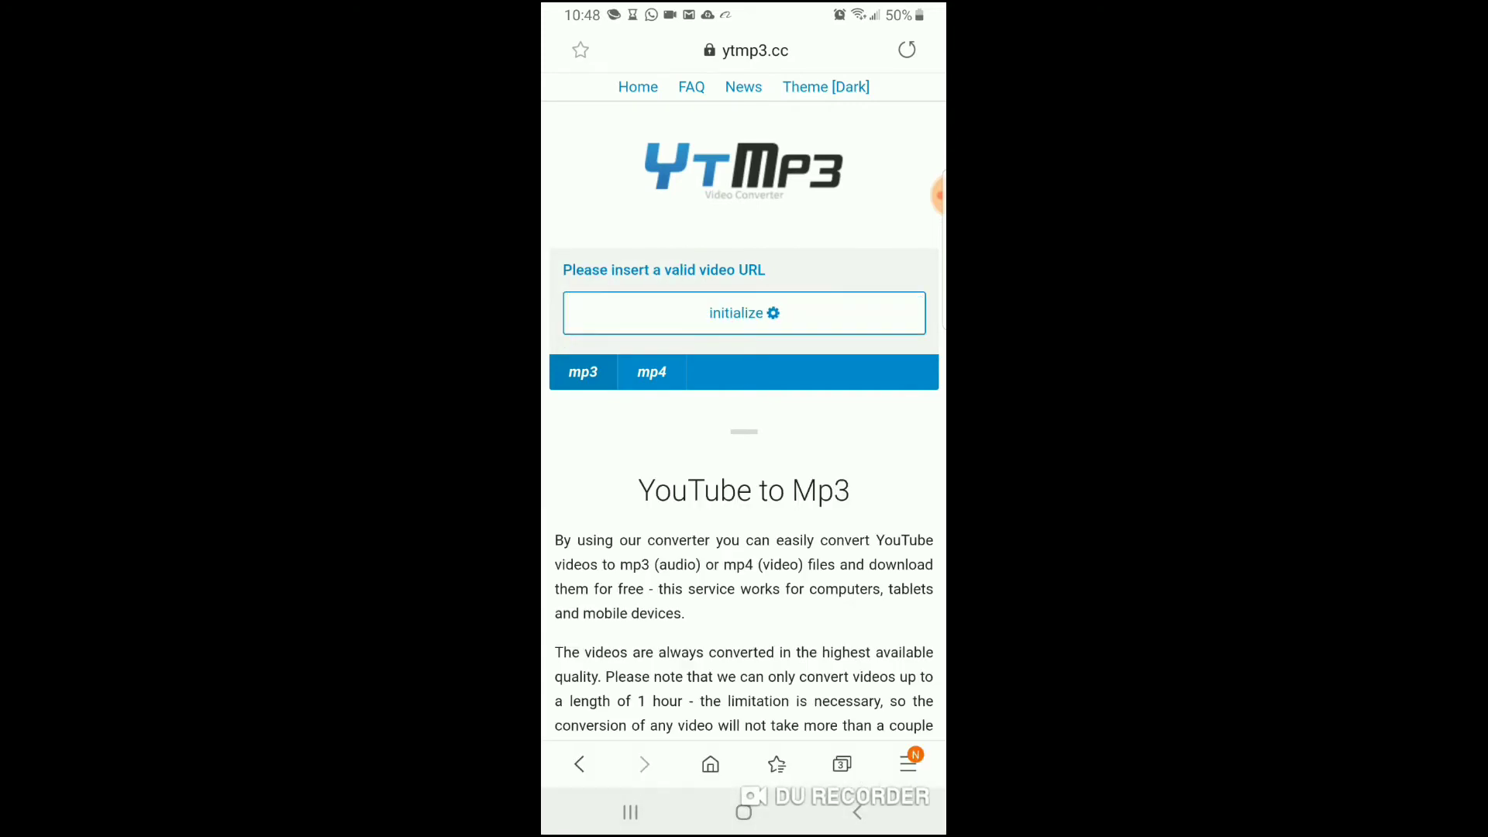
{"action": "left_click", "coordinate": [744, 312]}
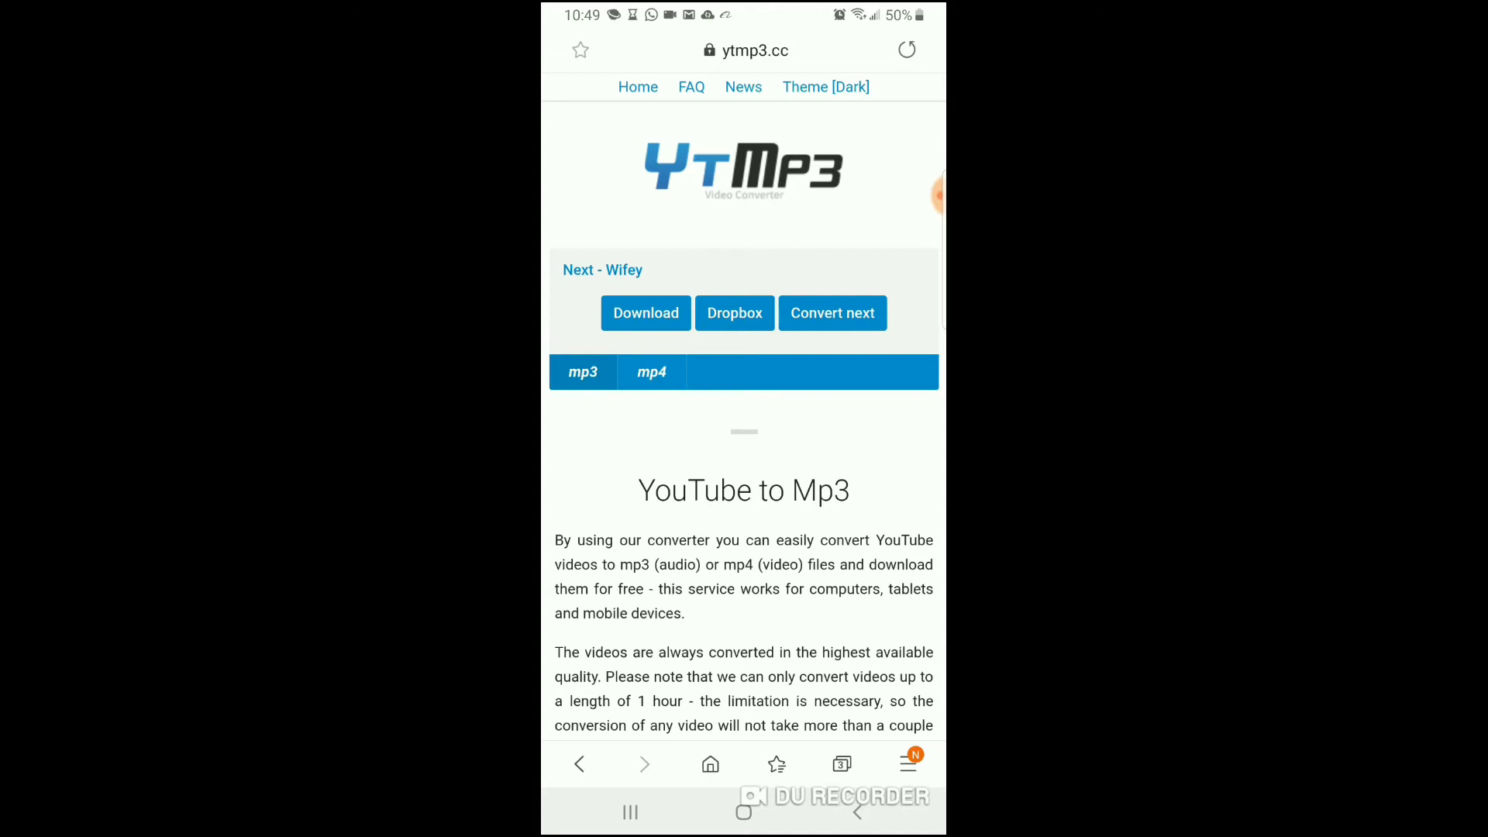
{"action": "left_click", "coordinate": [645, 313]}
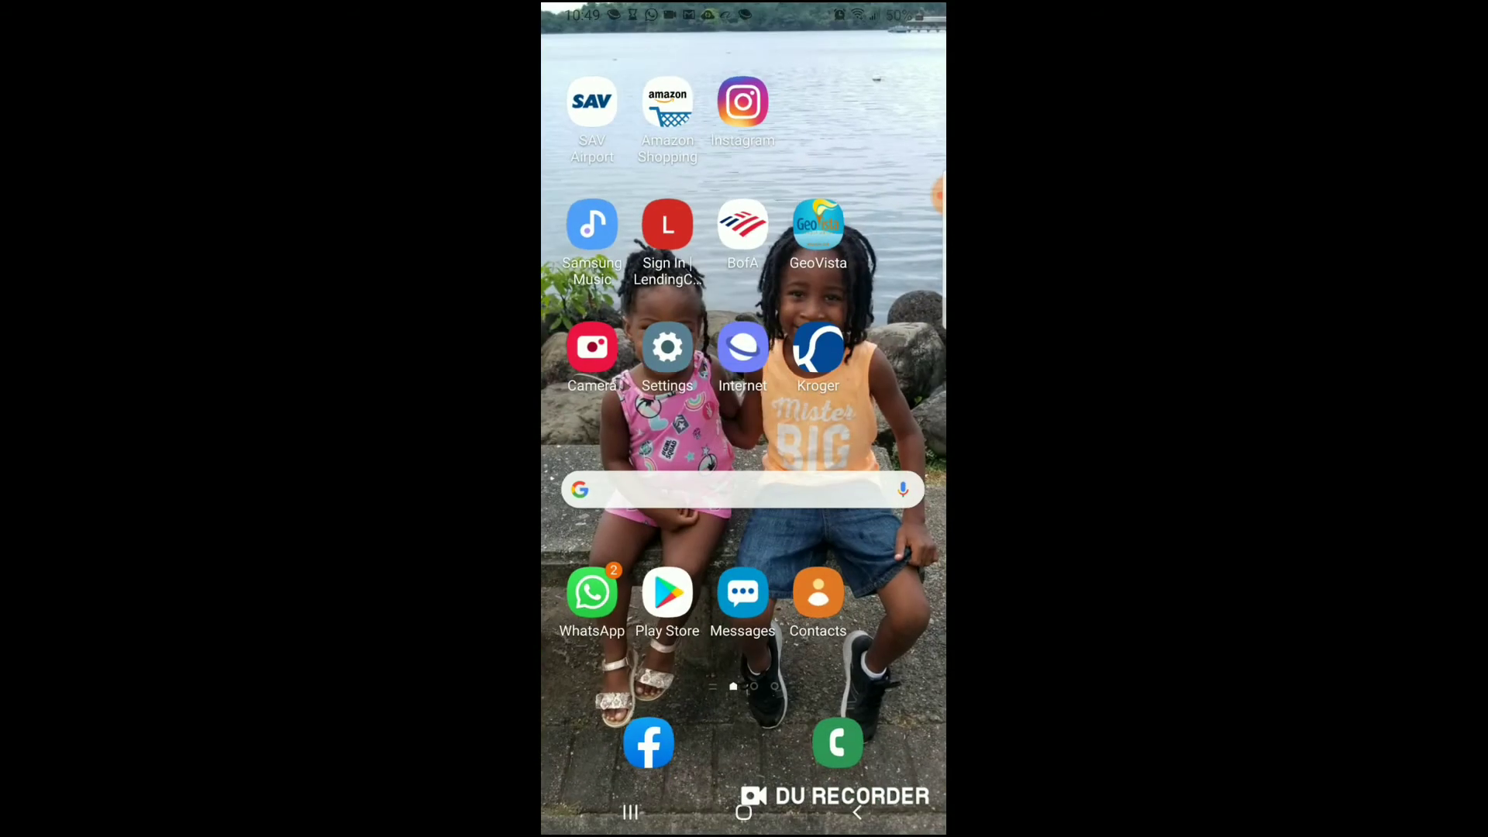
Scroll through Samsung Music's Tracks list to find Next - Wifey in the library
{"action": "left_click", "coordinate": [591, 225]}
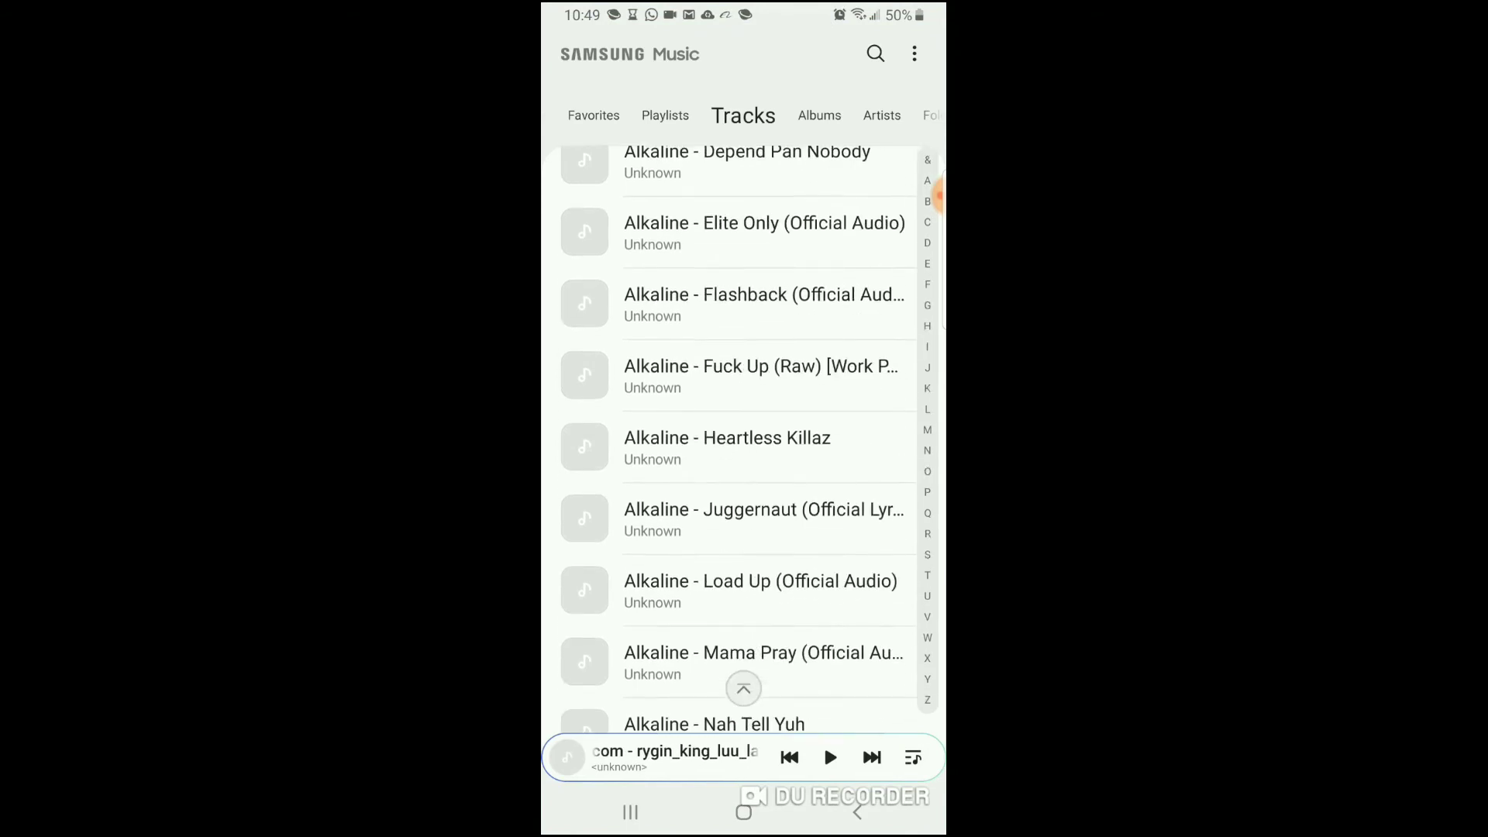
{"action": "scroll", "scroll_direction": "down", "scroll_amount": 3}
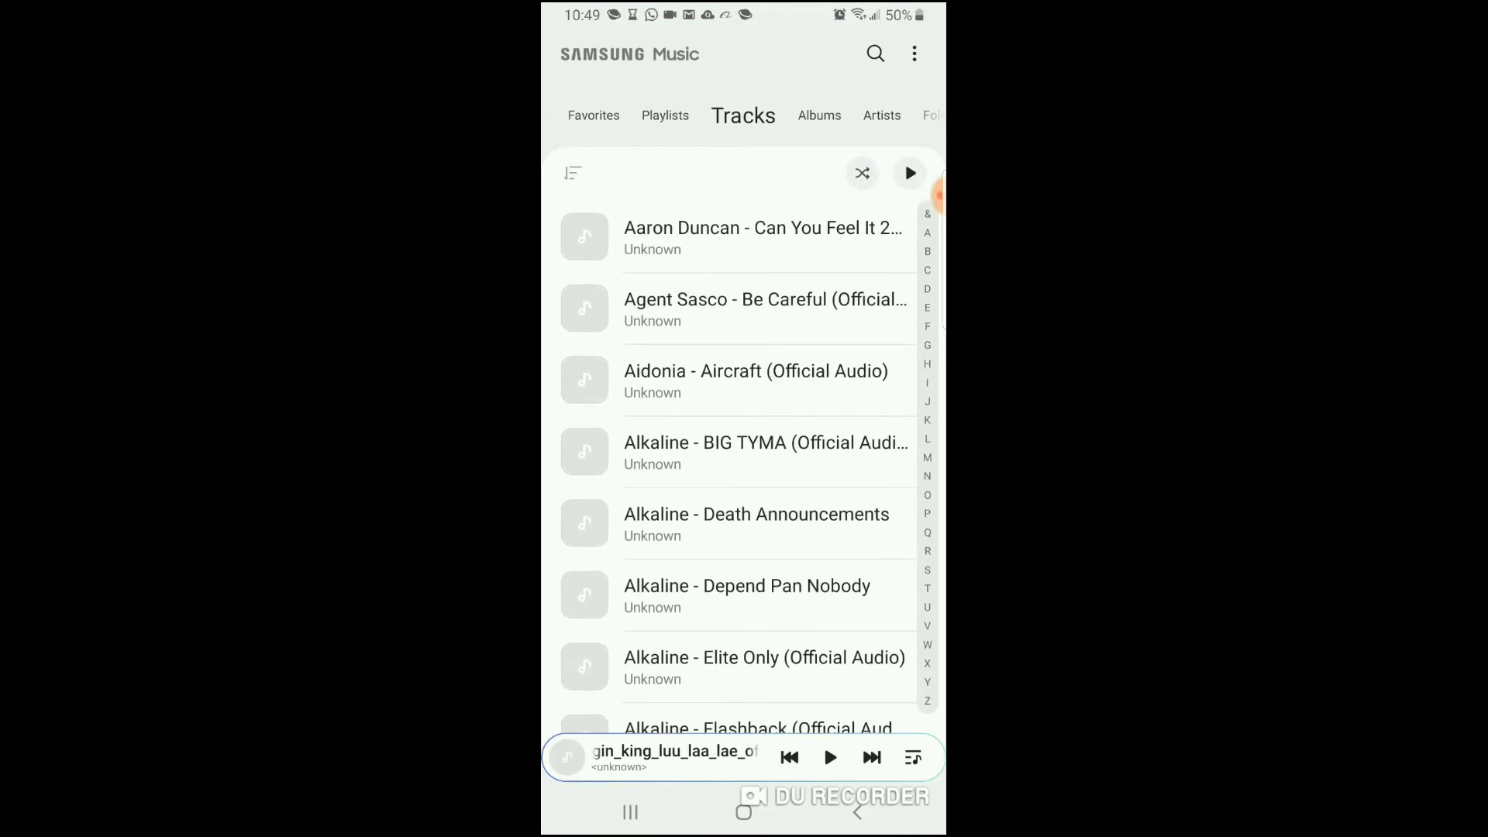
{"action": "scroll", "scroll_direction": "down", "scroll_amount": 3}
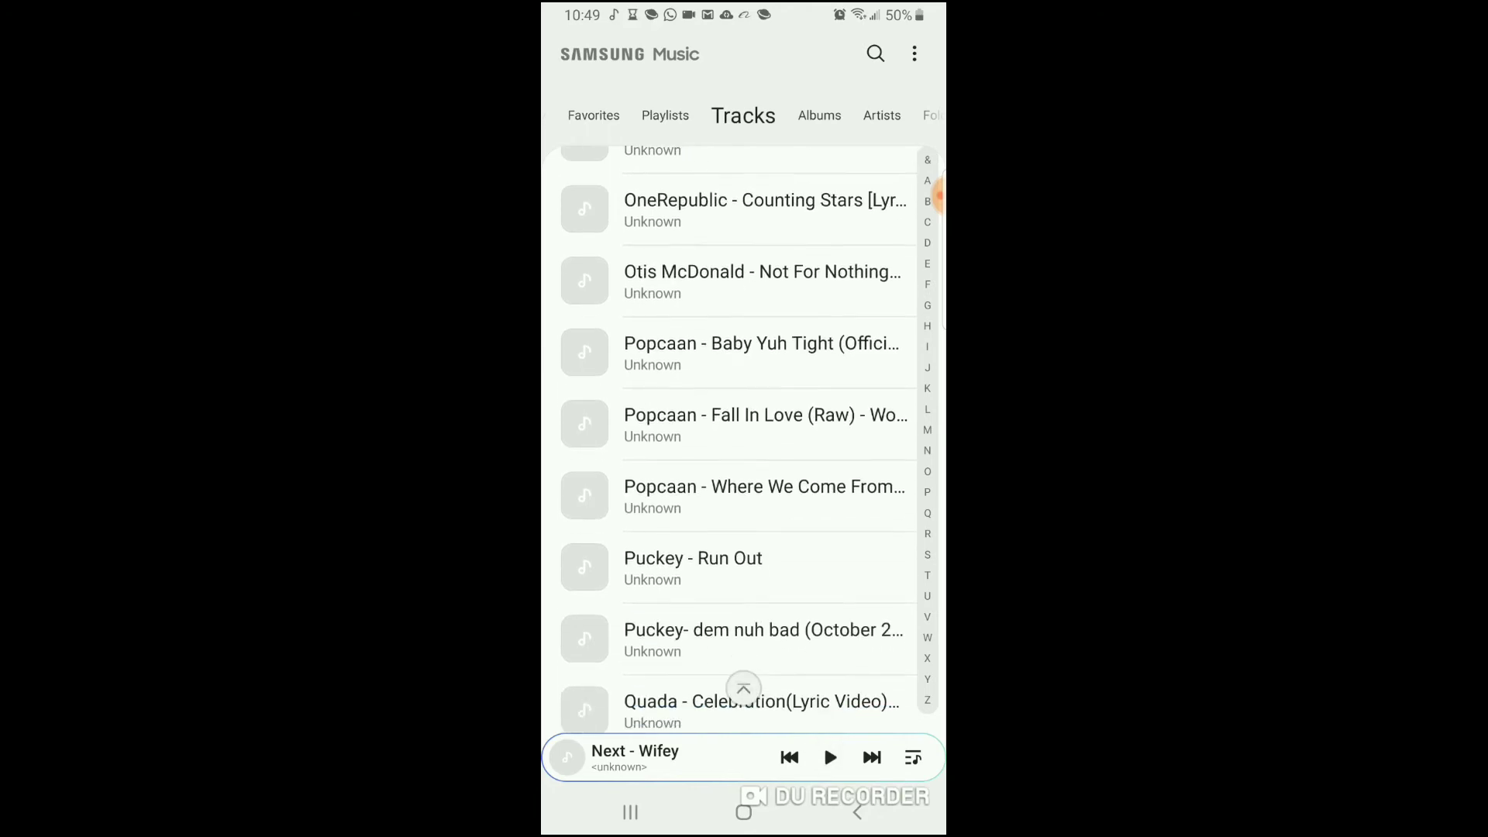
{"action": "scroll", "scroll_direction": "up", "scroll_amount": 3}
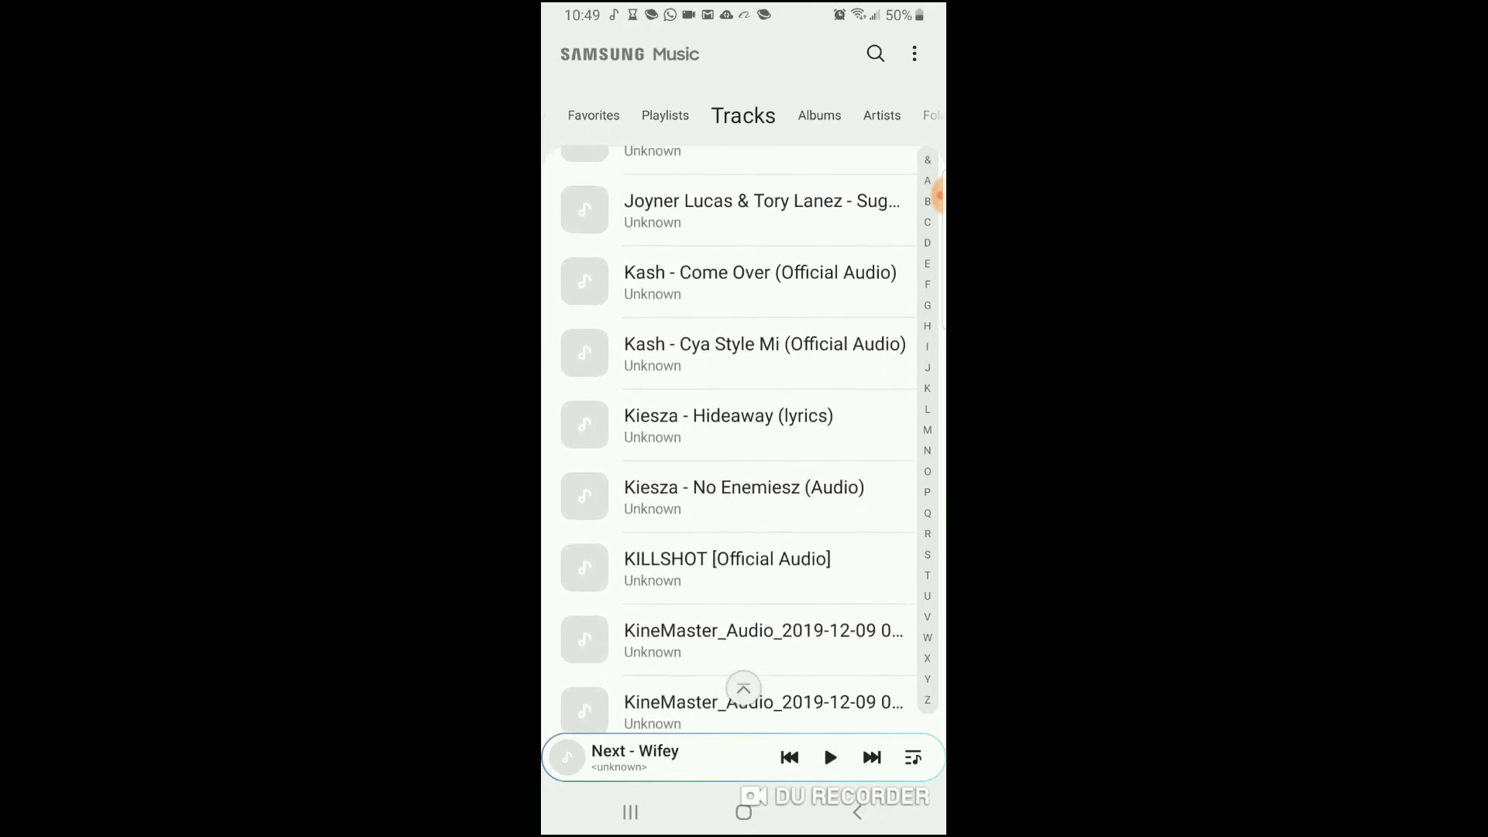